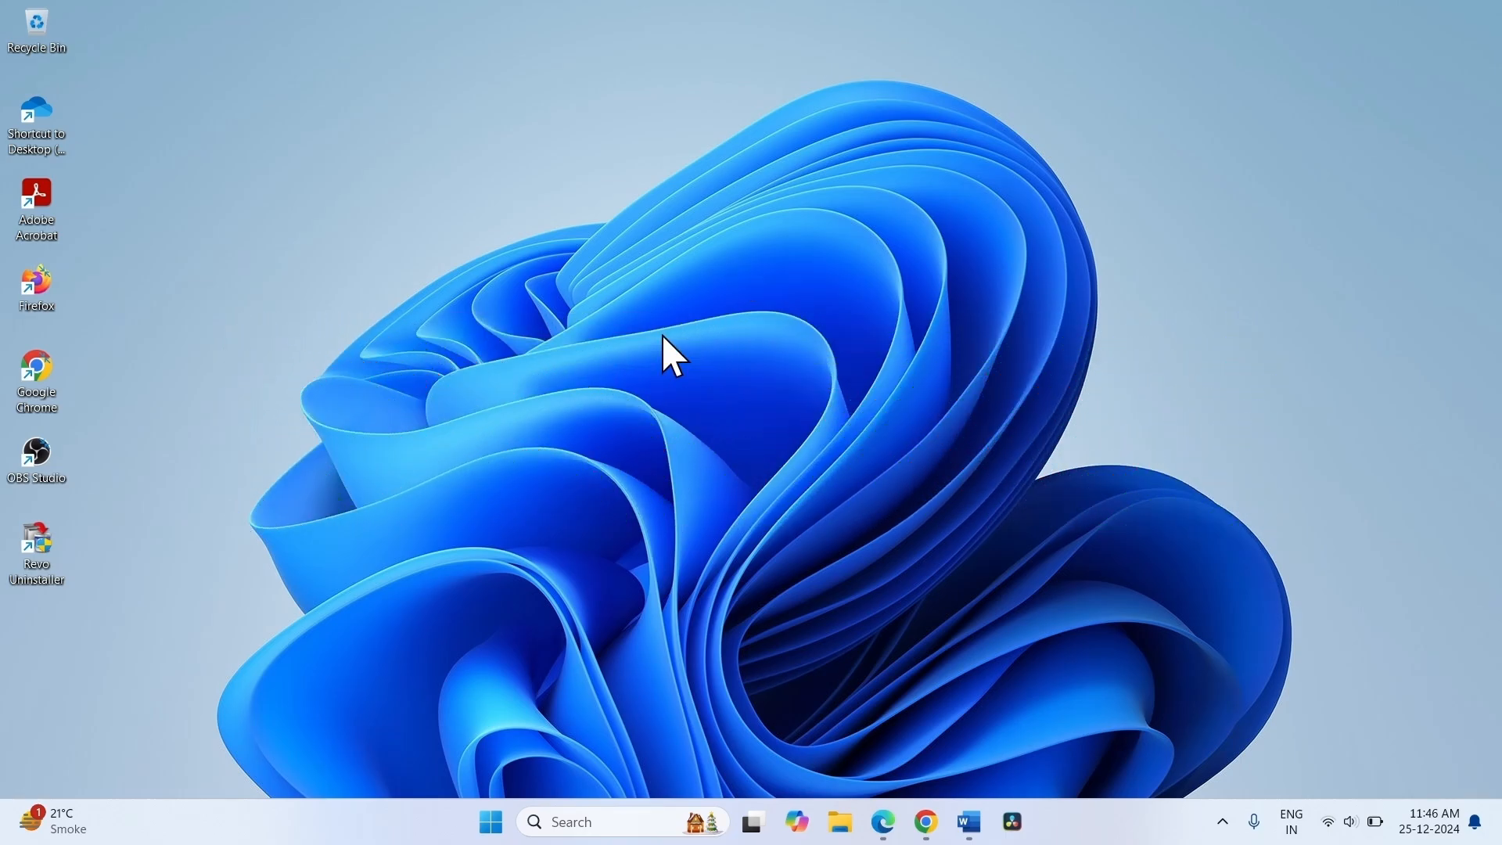
mouse_move(732, 292)
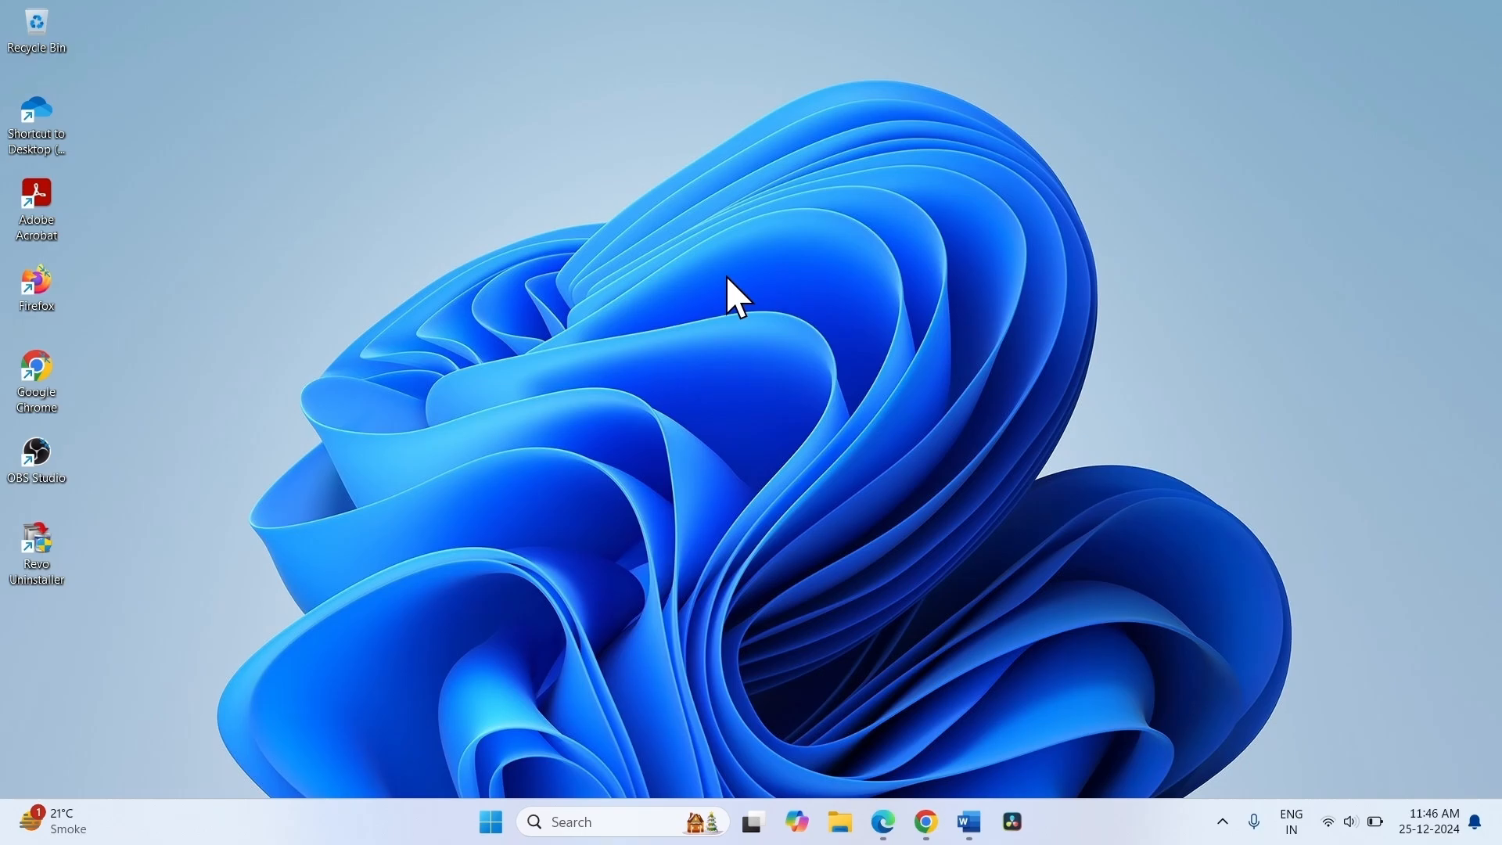
mouse_move(725, 321)
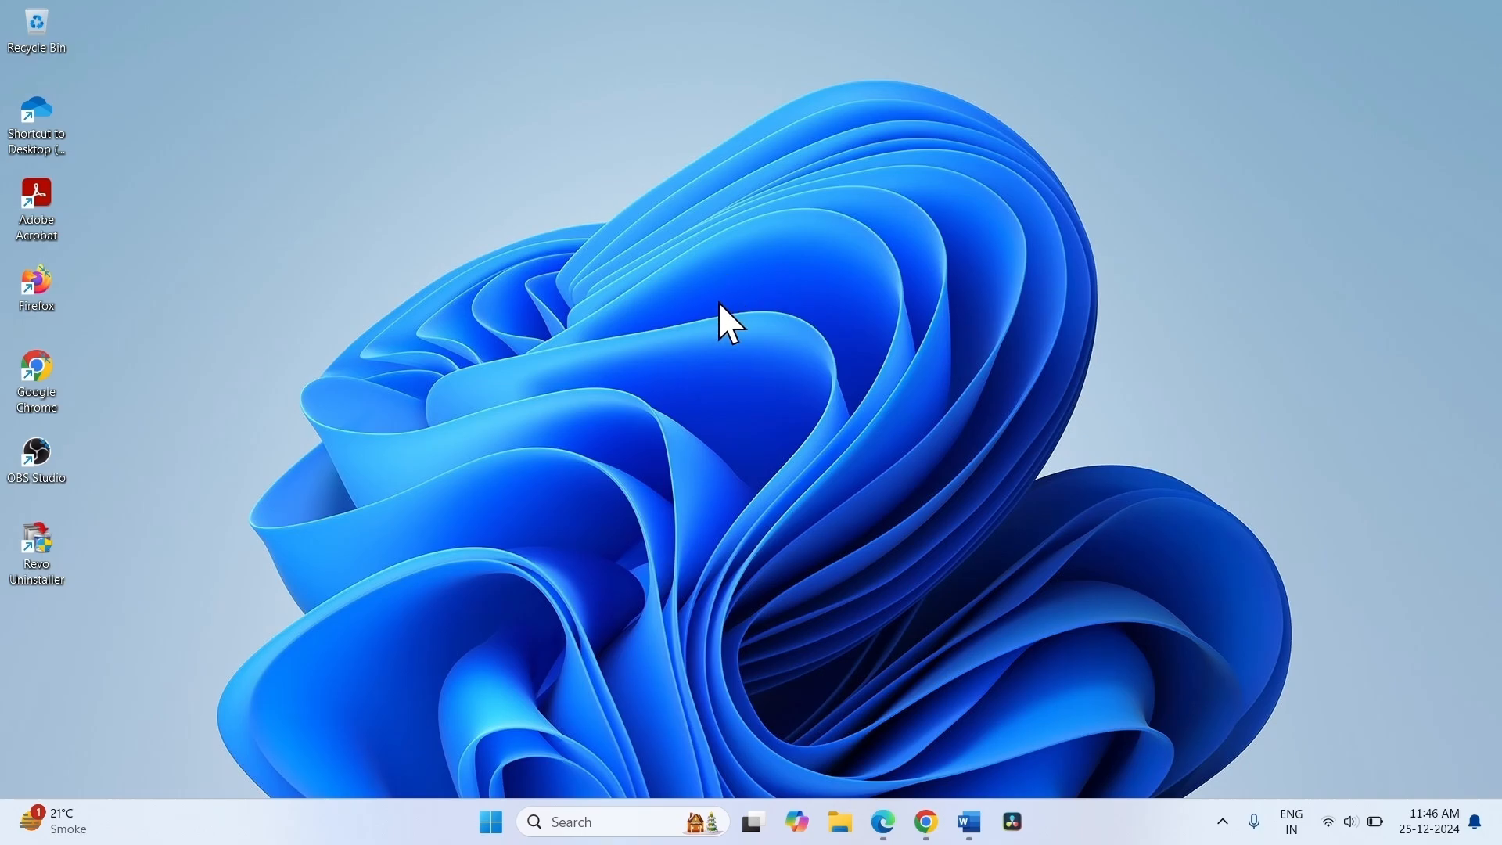
mouse_move(767, 272)
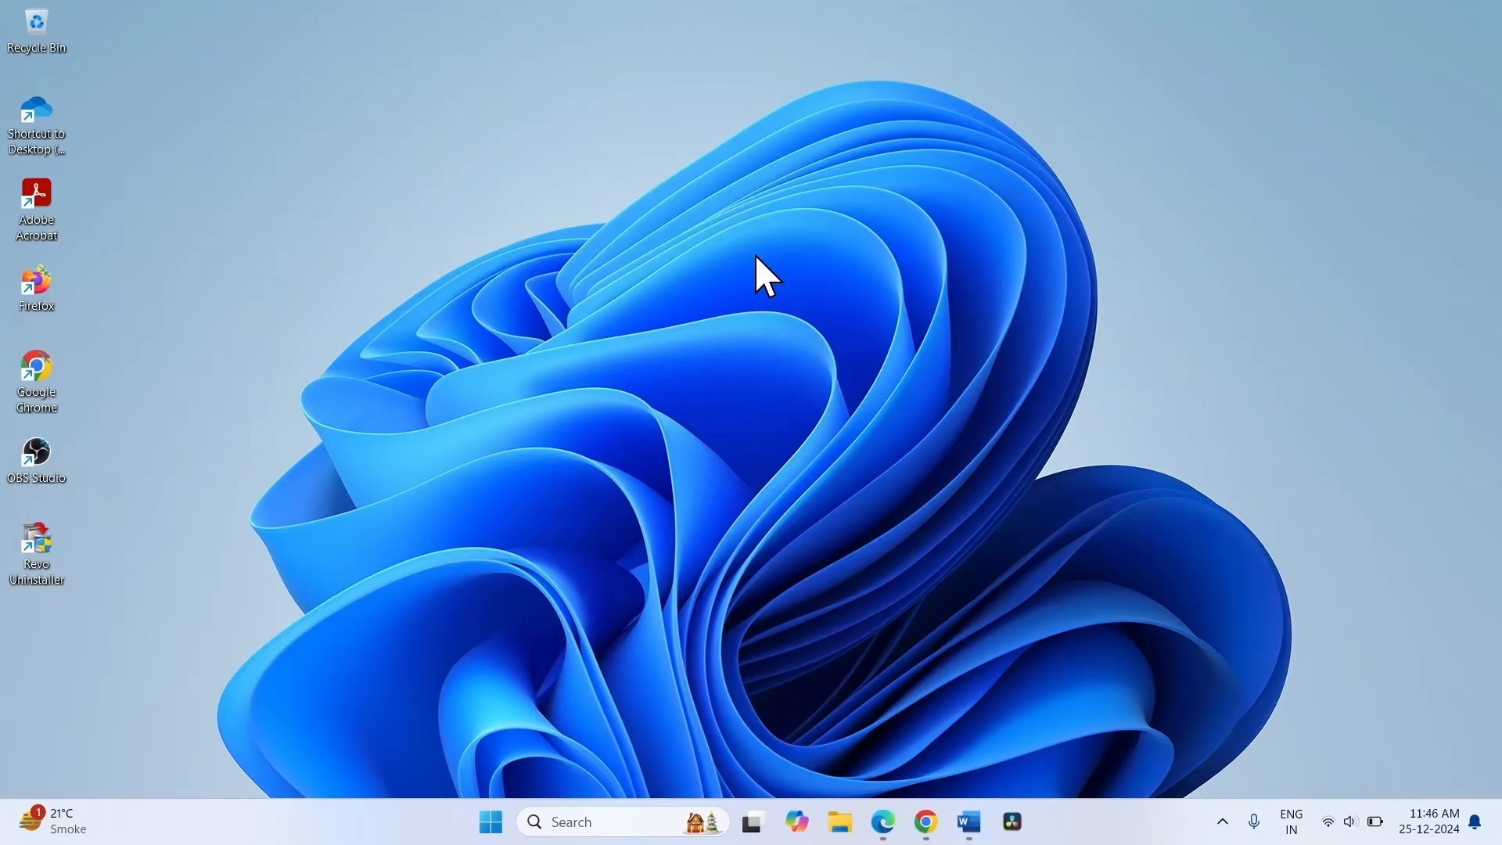
mouse_move(745, 316)
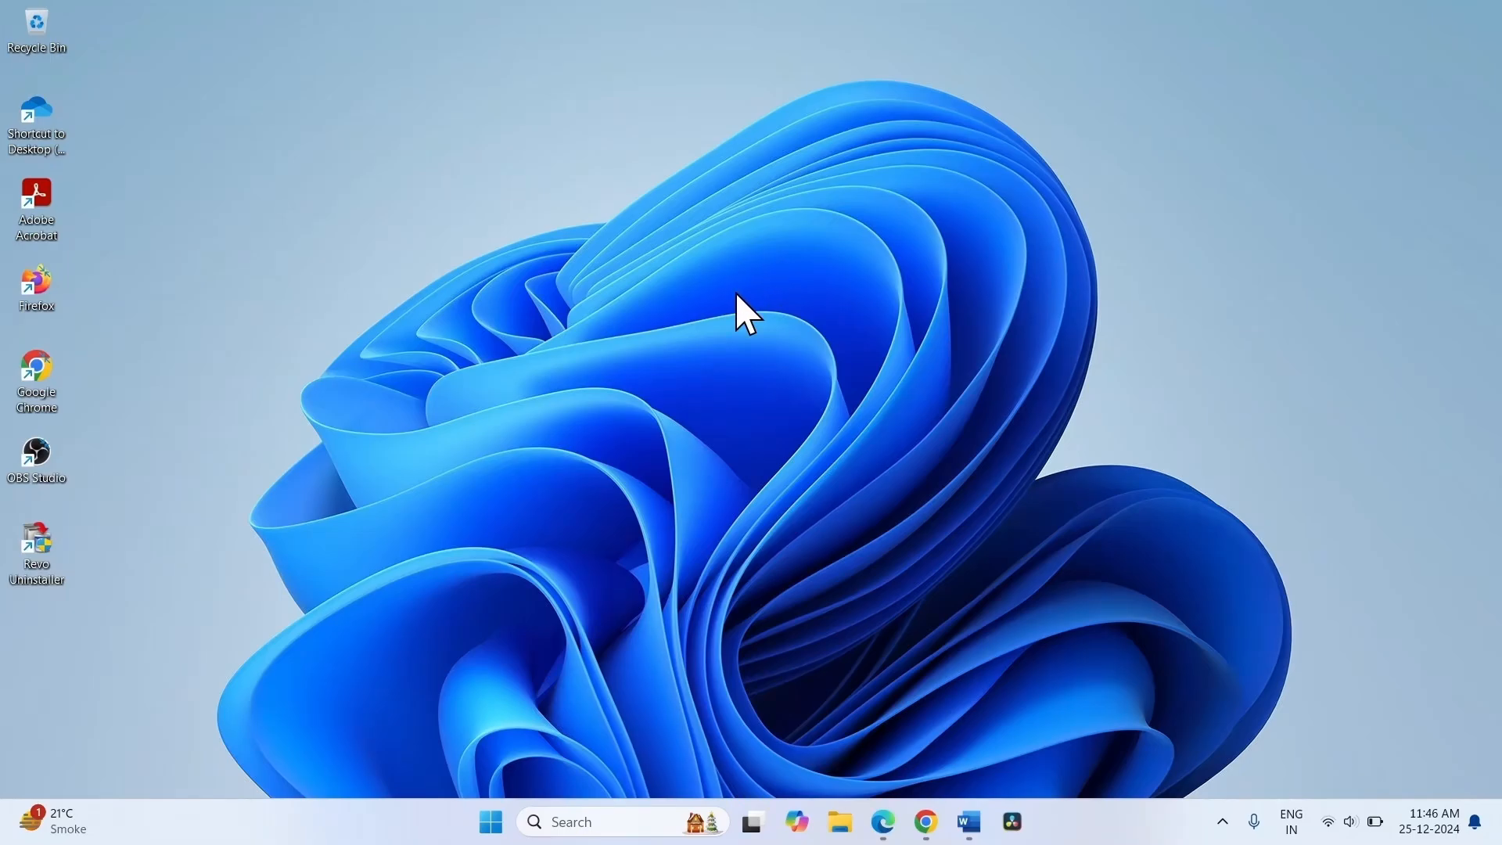
mouse_move(690, 456)
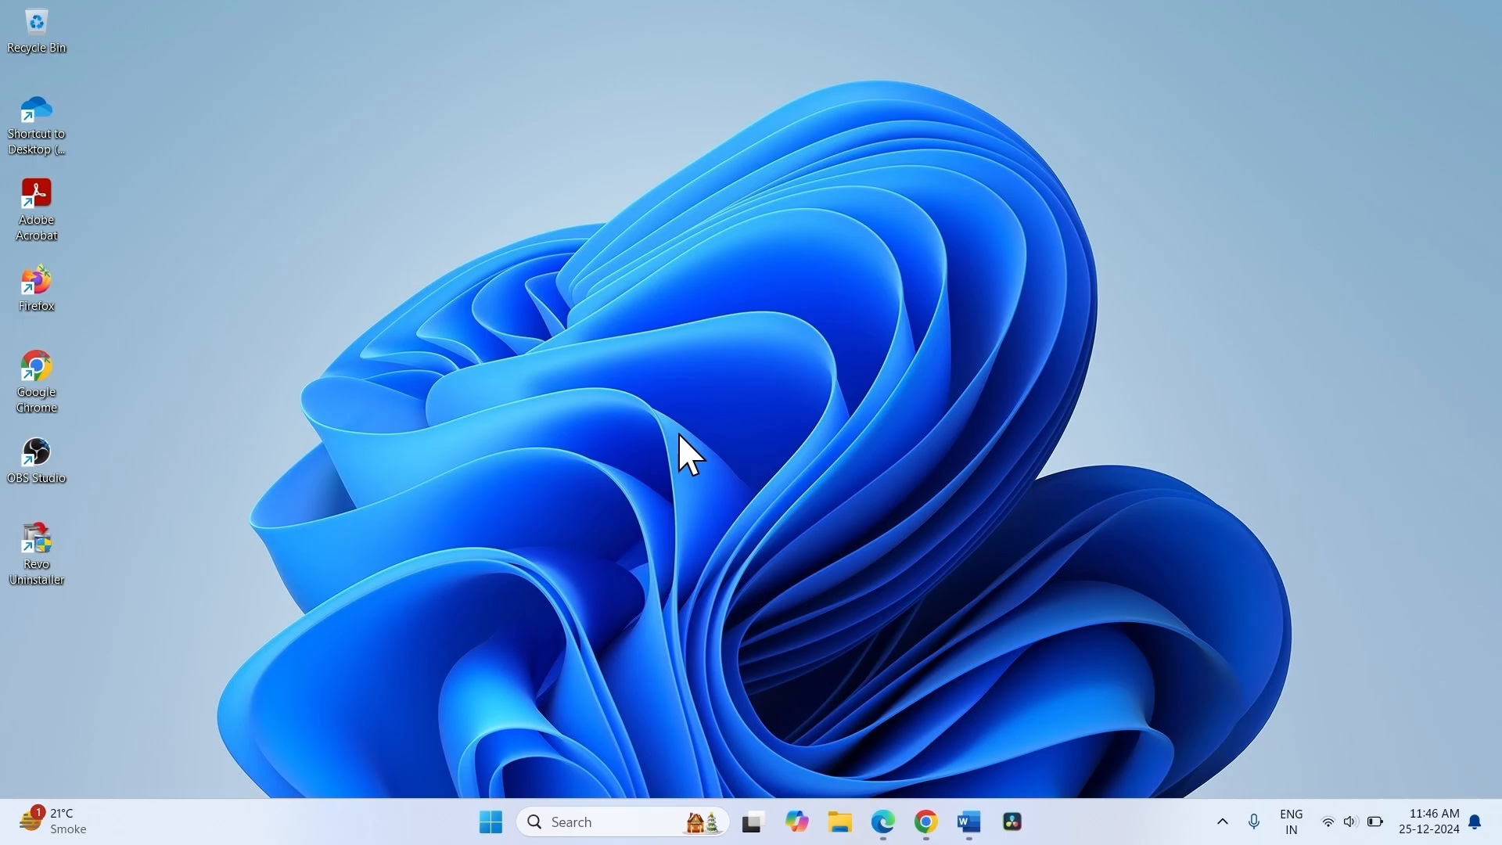
mouse_move(631, 661)
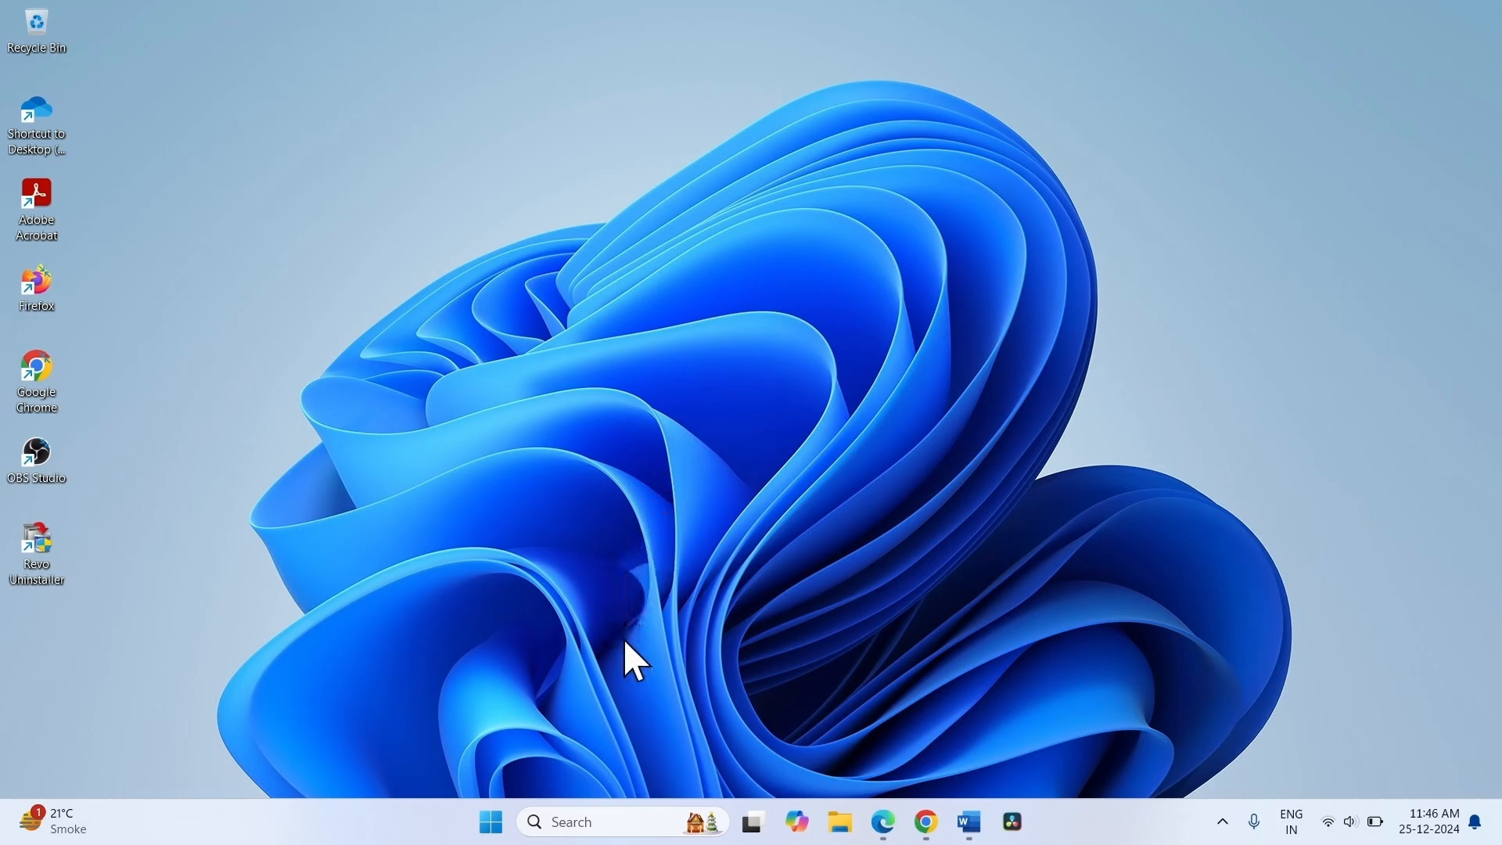
mouse_move(590, 799)
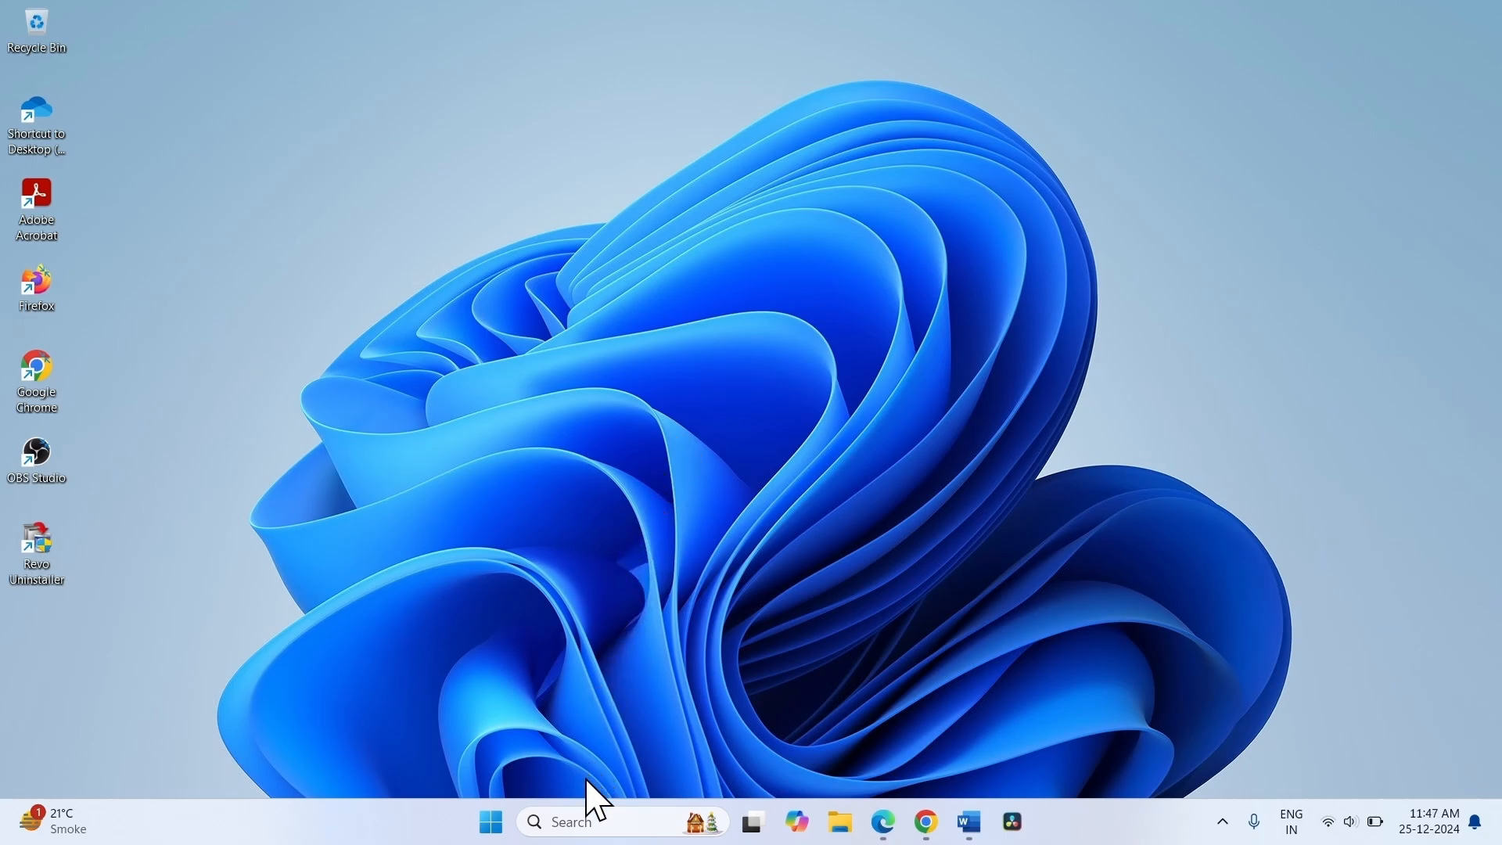
- Search Windows for 'regedit' and launch Registry Editor
click(534, 822)
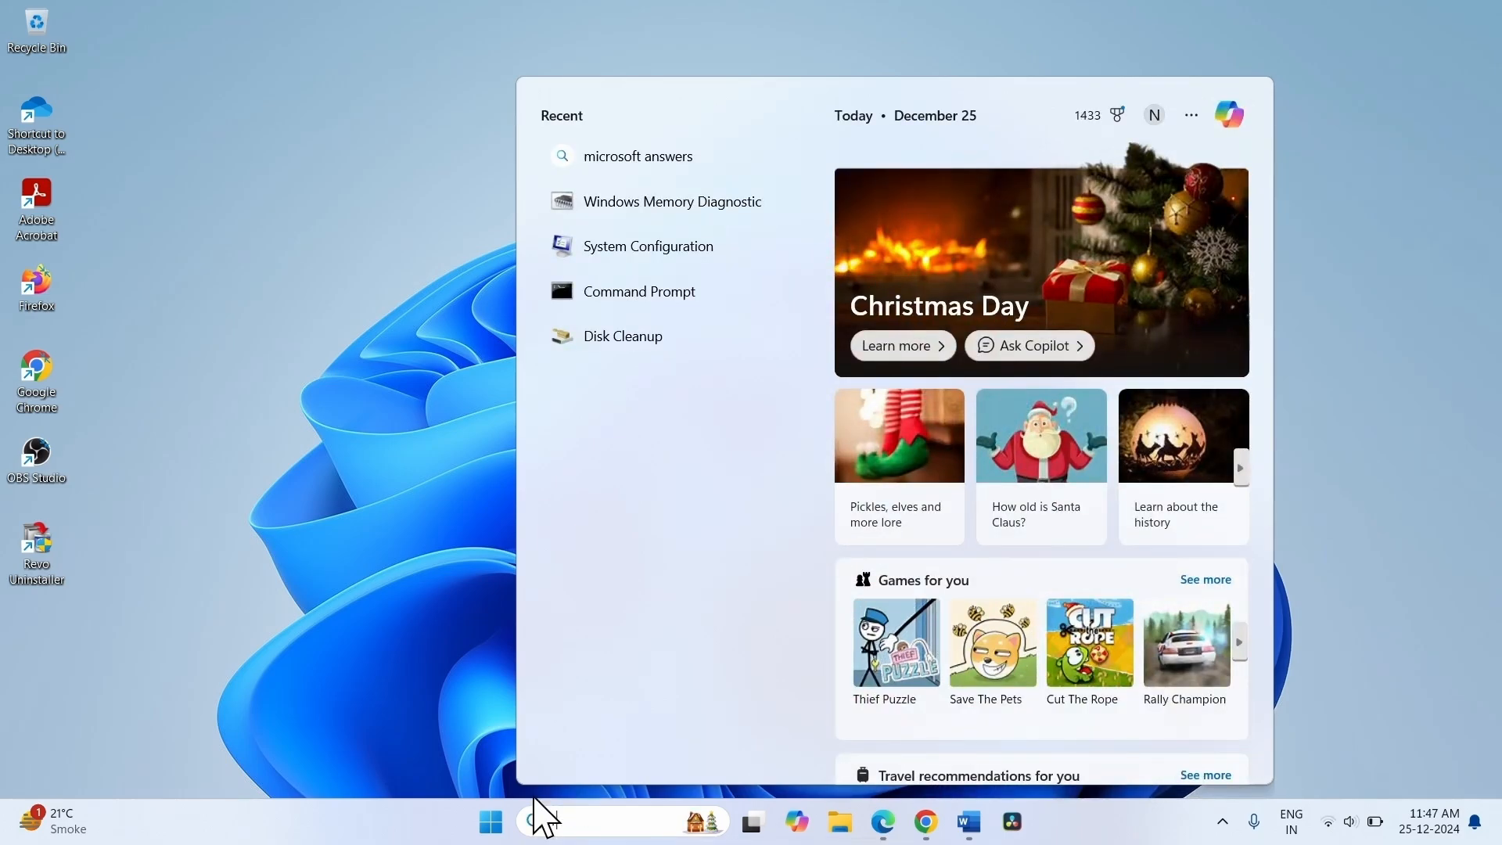
text(regedit)
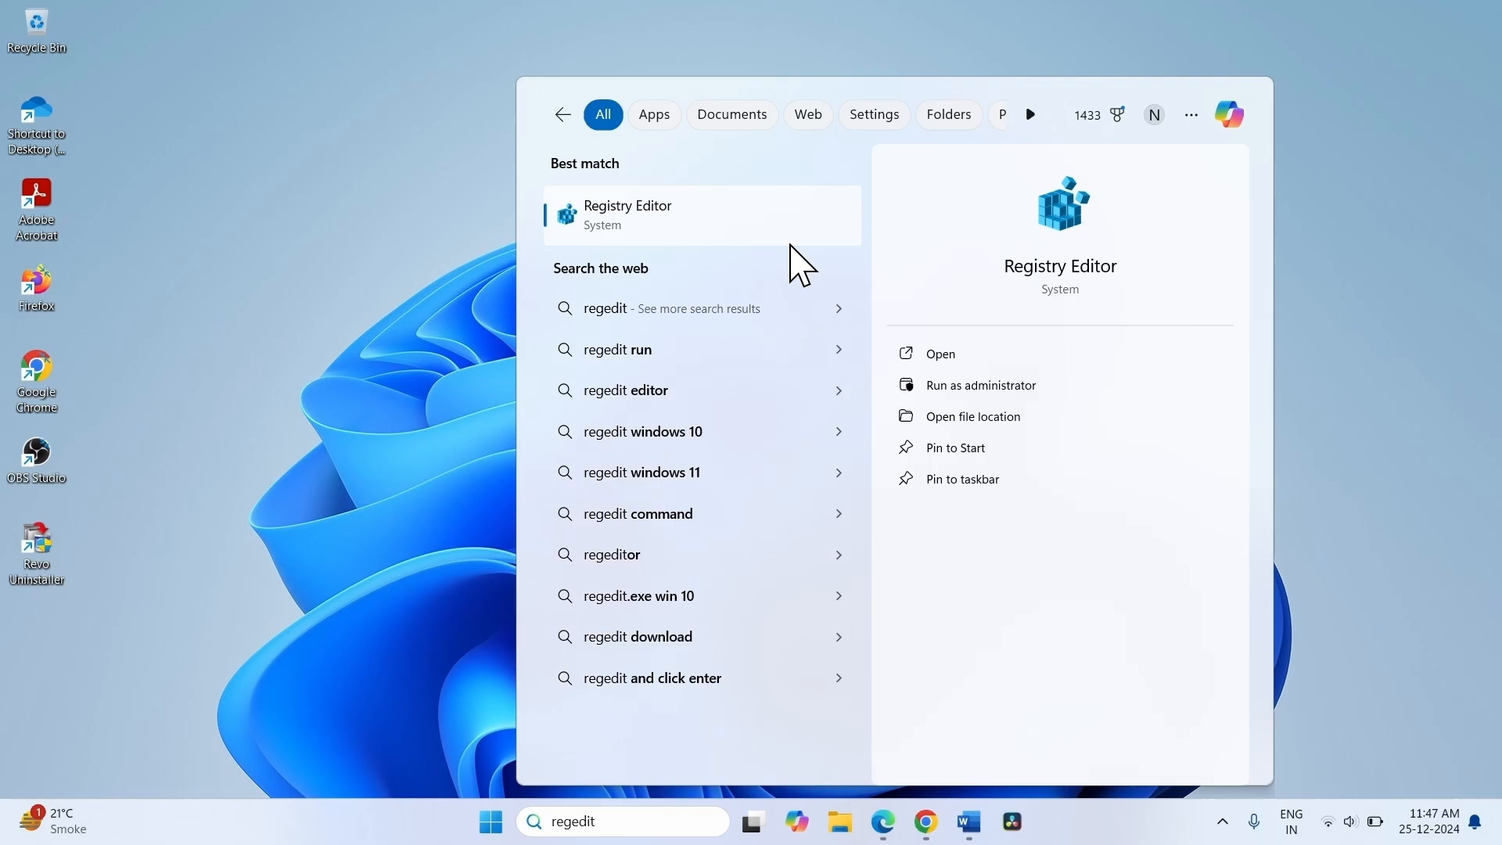
mouse_move(718, 235)
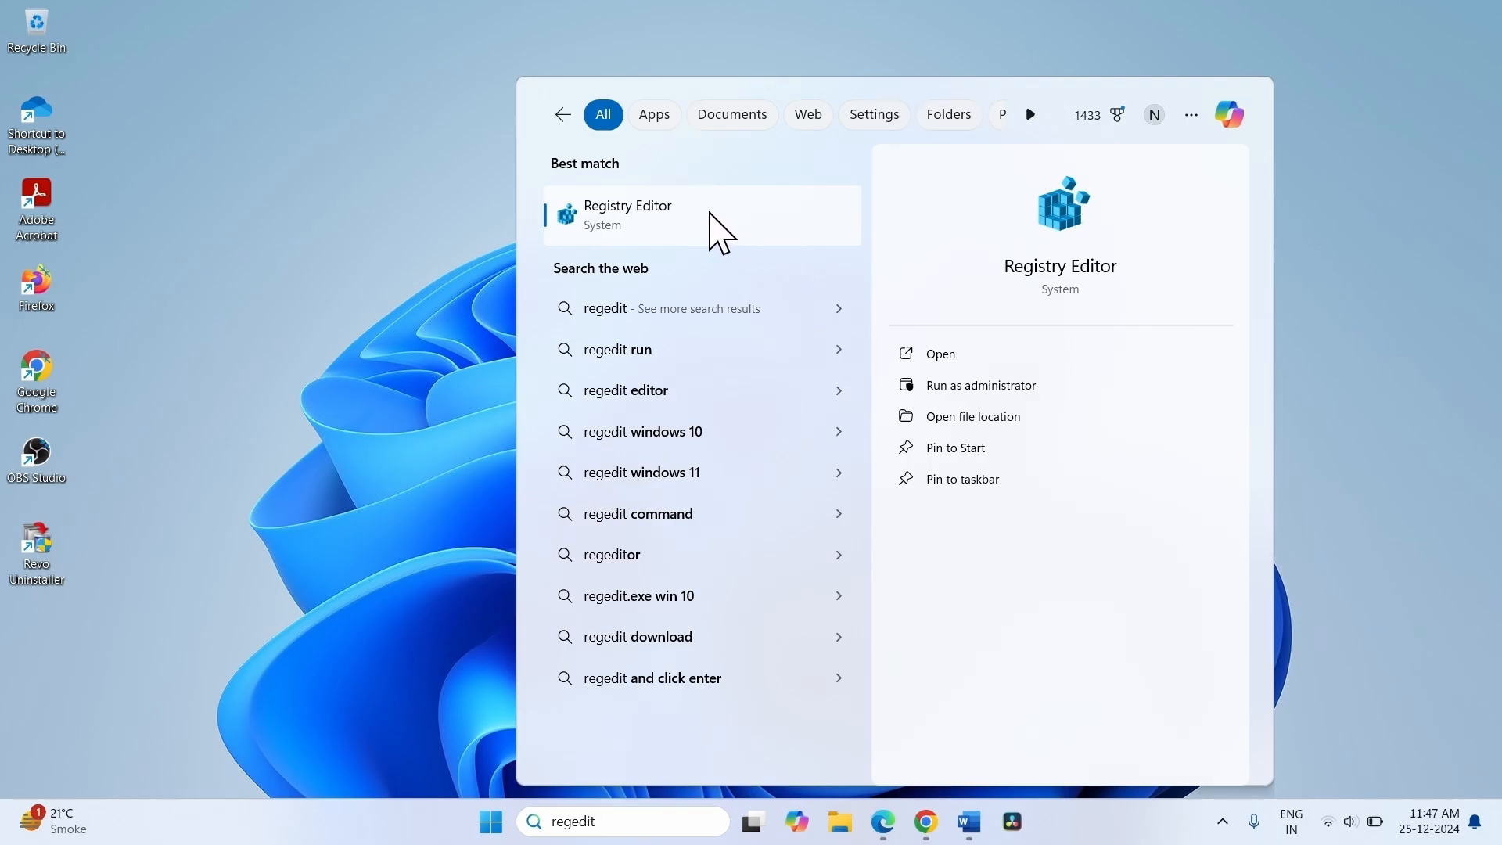
click(626, 214)
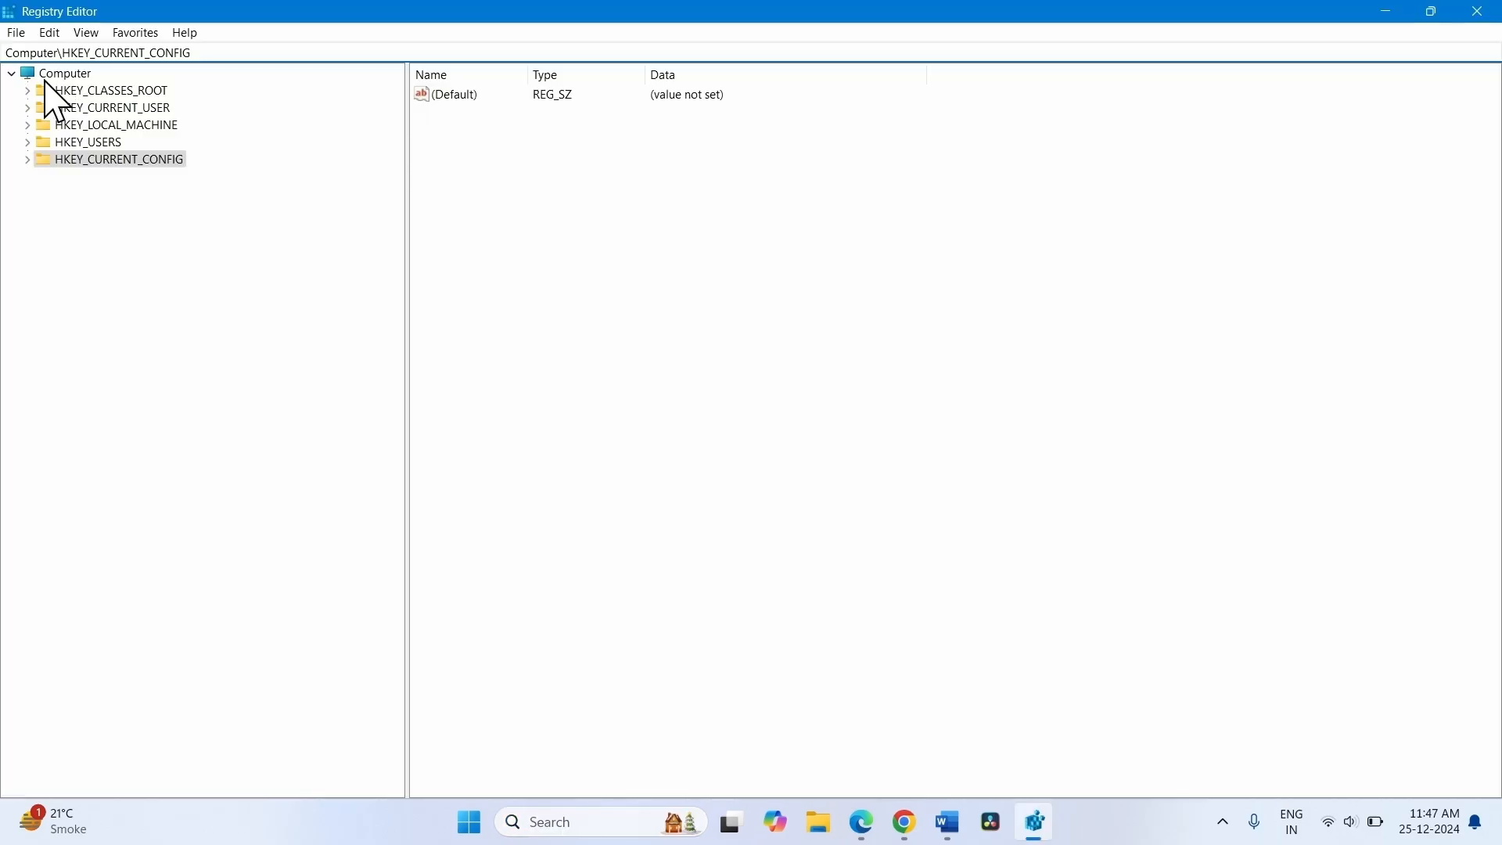
- Navigate to HKEY_LOCAL_MACHINE\SYSTEM\CurrentControlSet\Services\CtxUvi and select it to list its values
click(64, 73)
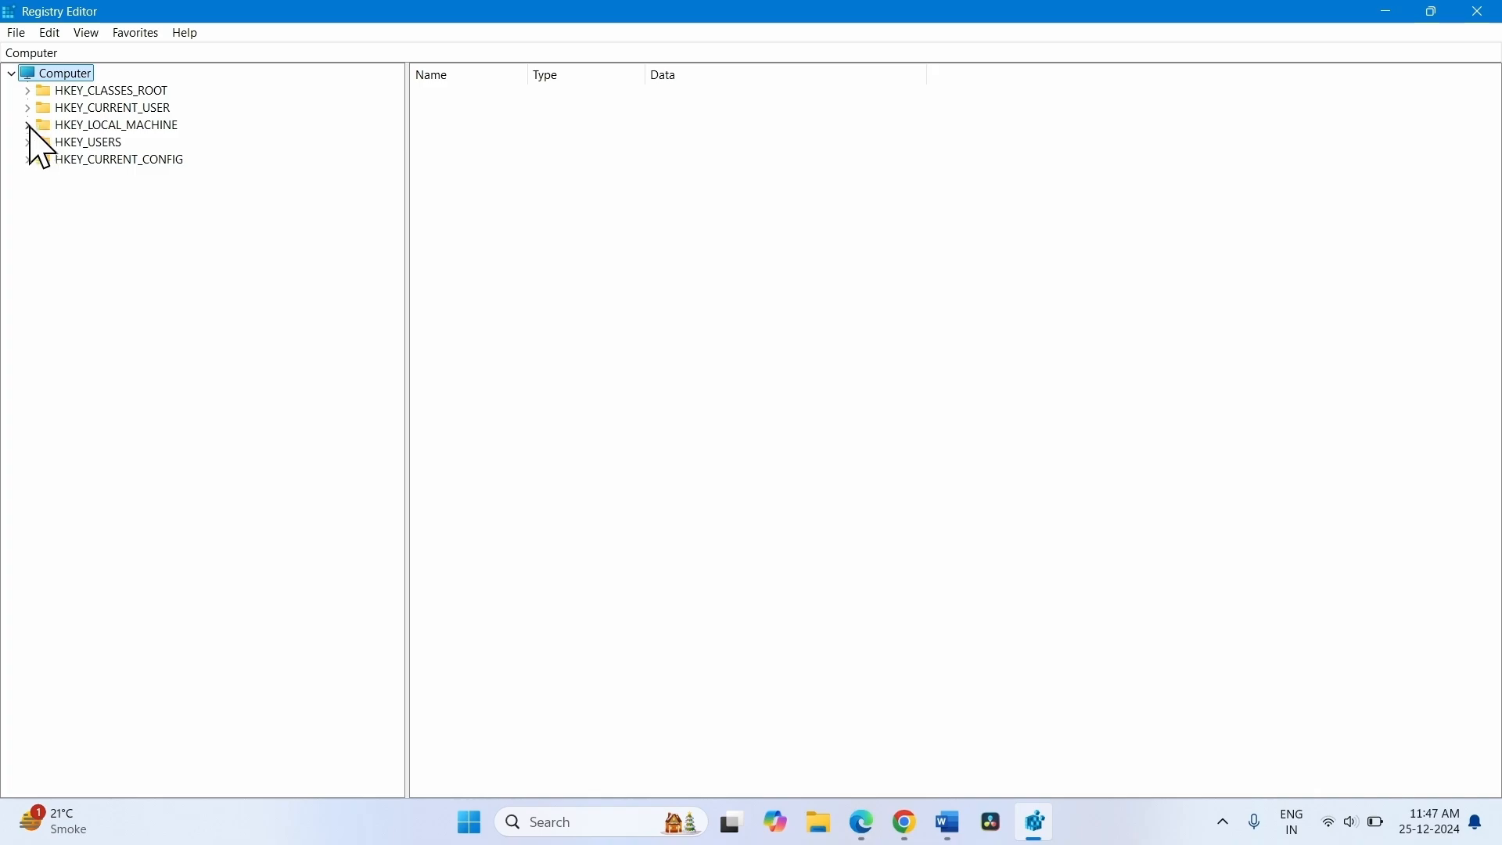
click(26, 125)
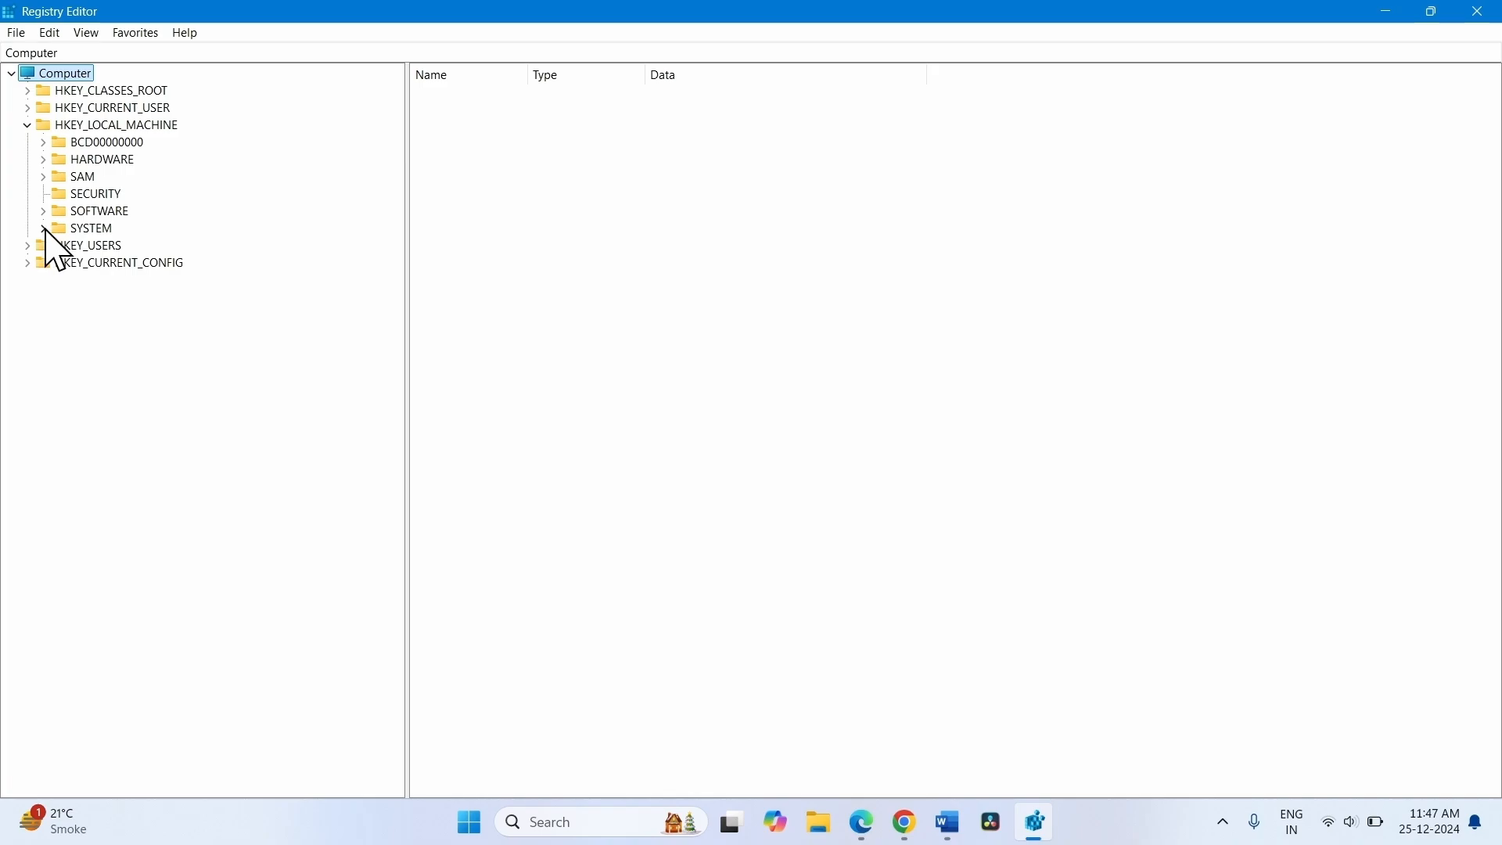
click(44, 229)
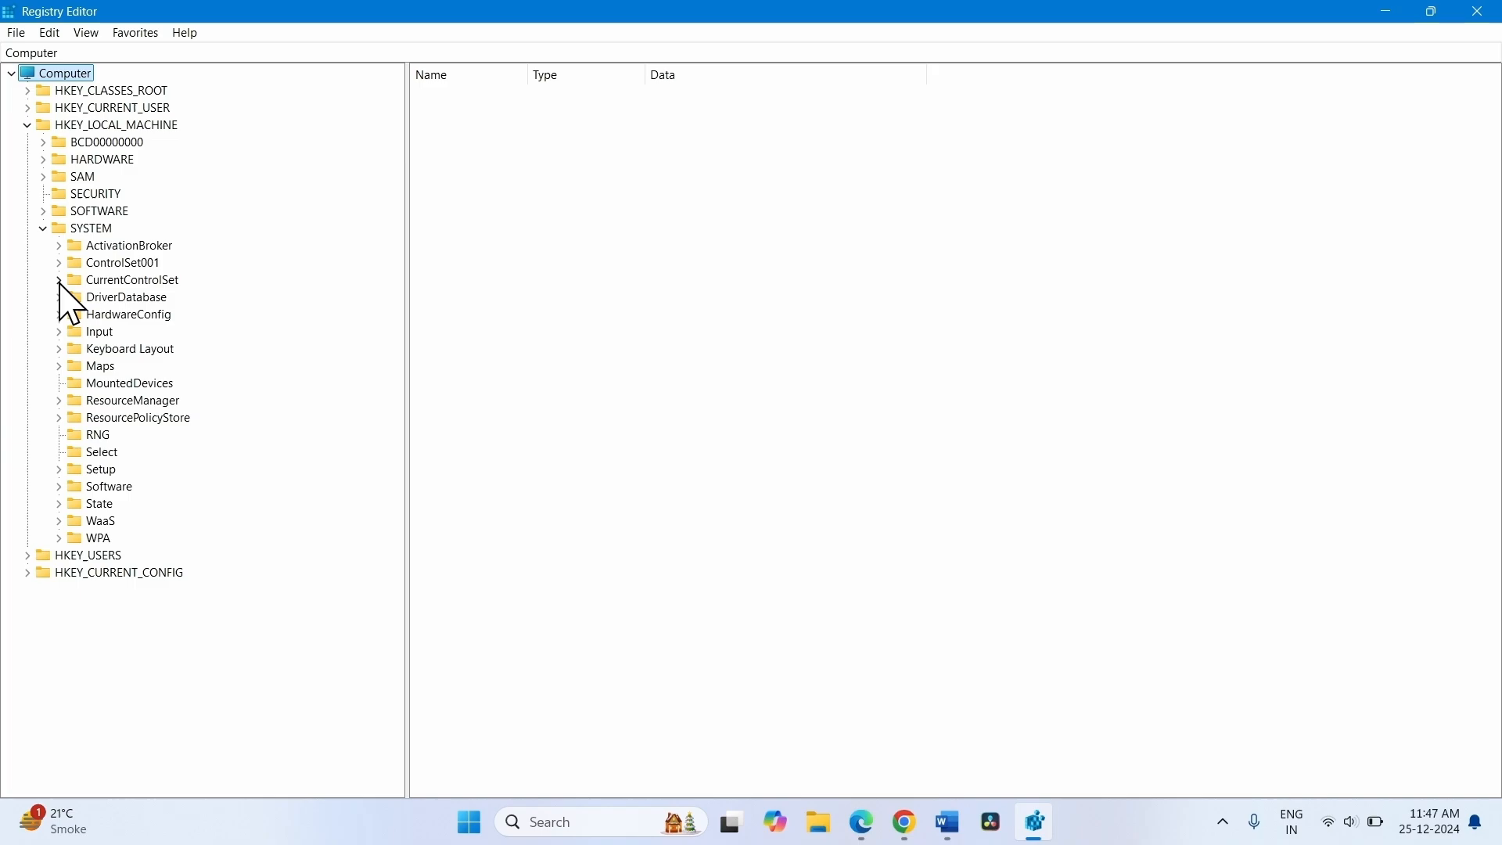
click(58, 279)
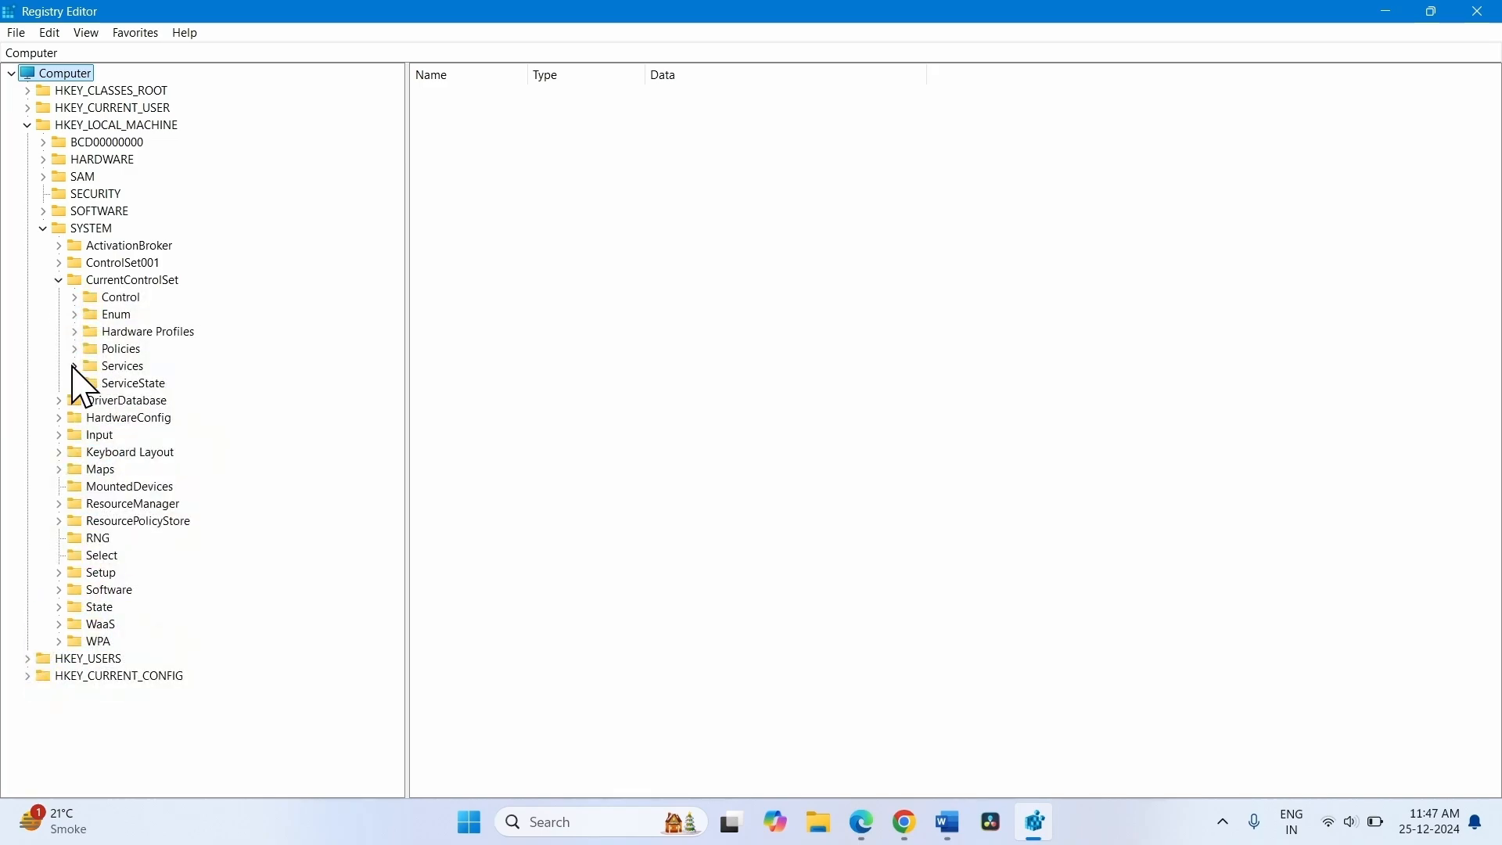
click(74, 365)
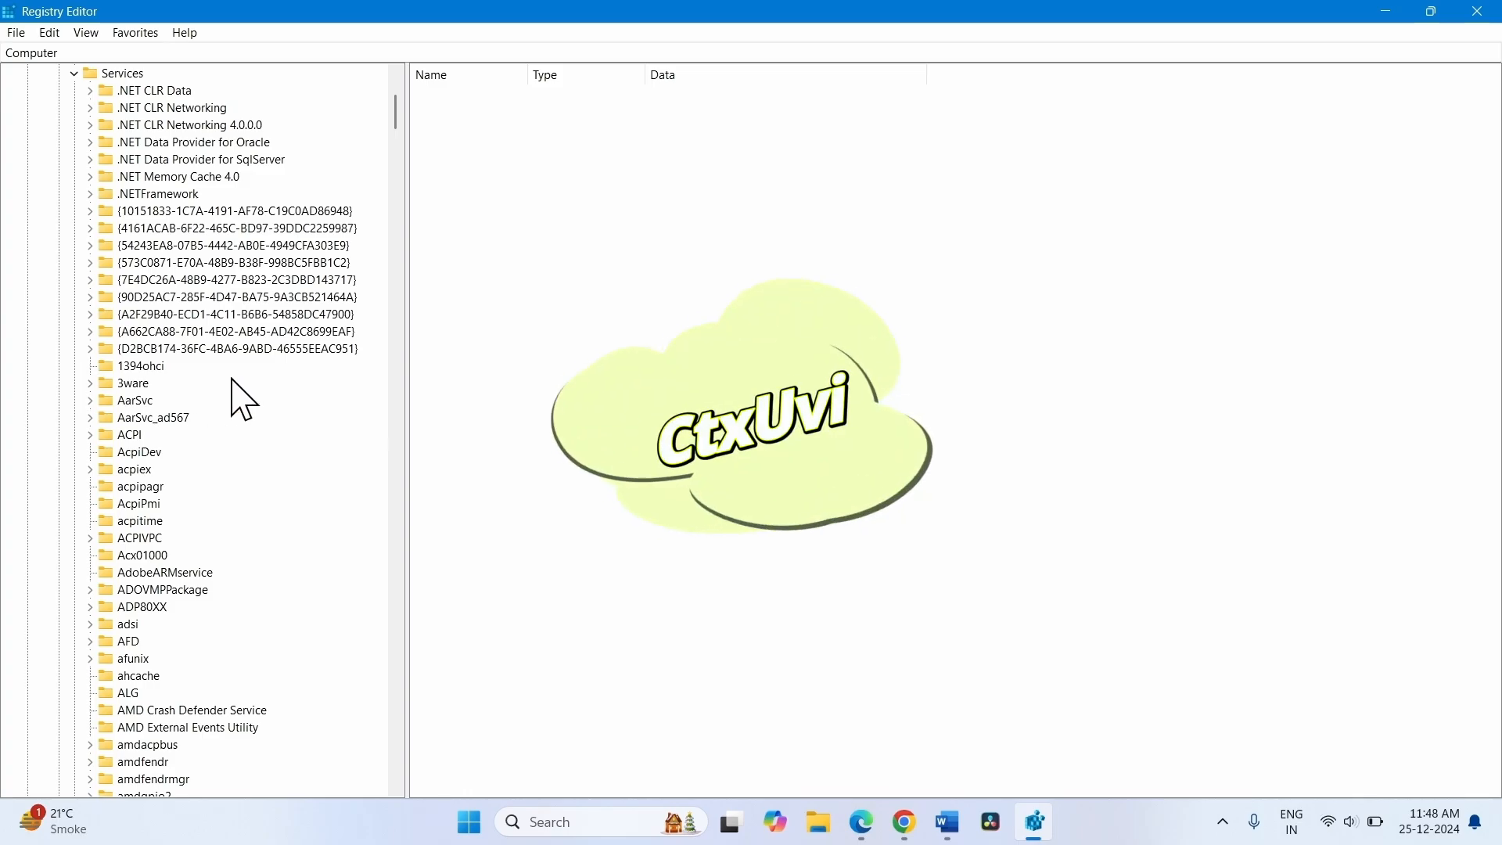
scroll(down, 3)
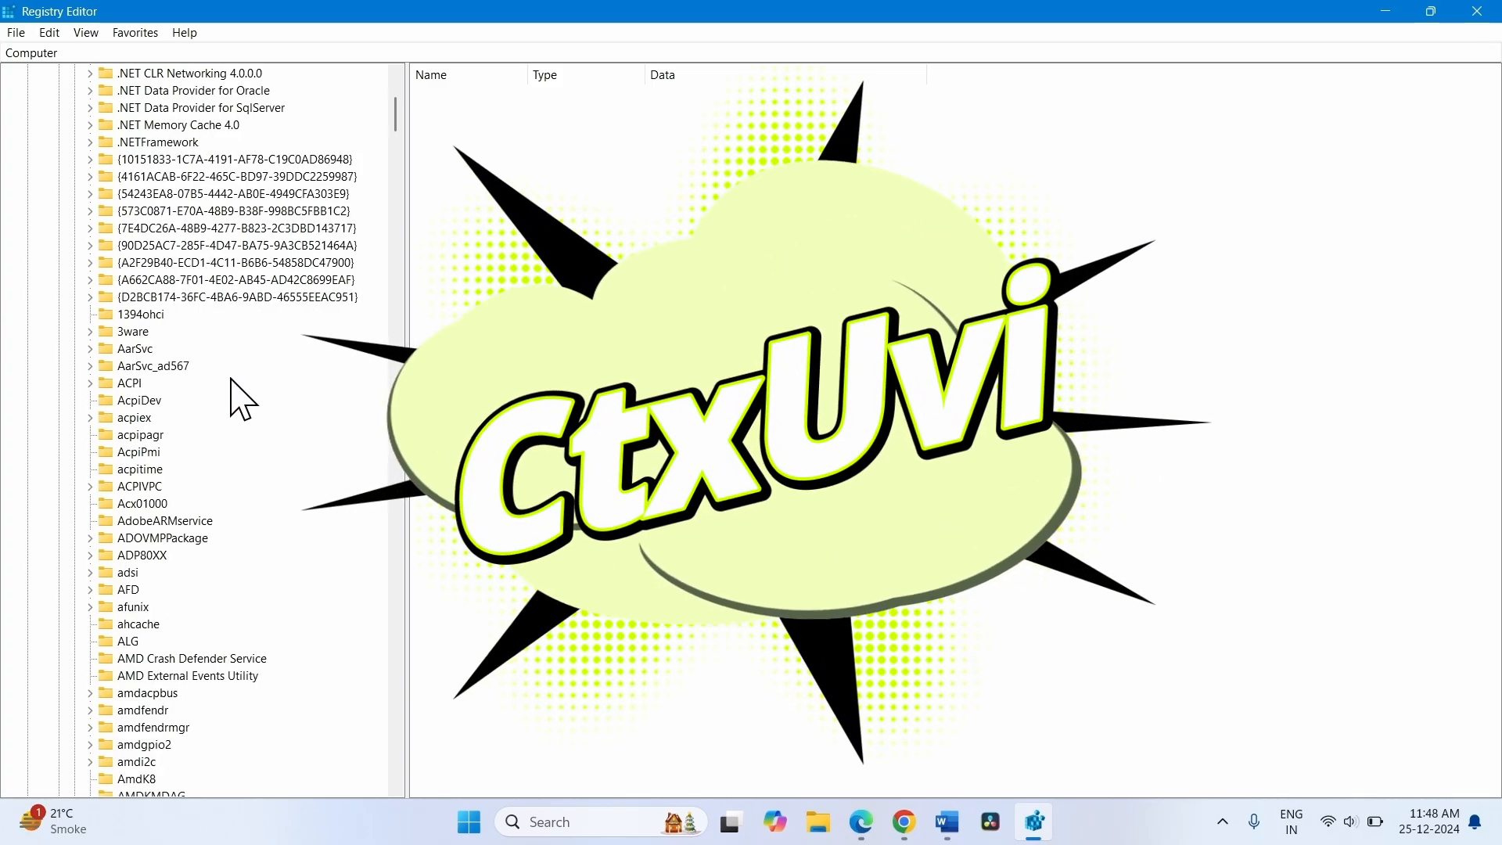
scroll(down, 3)
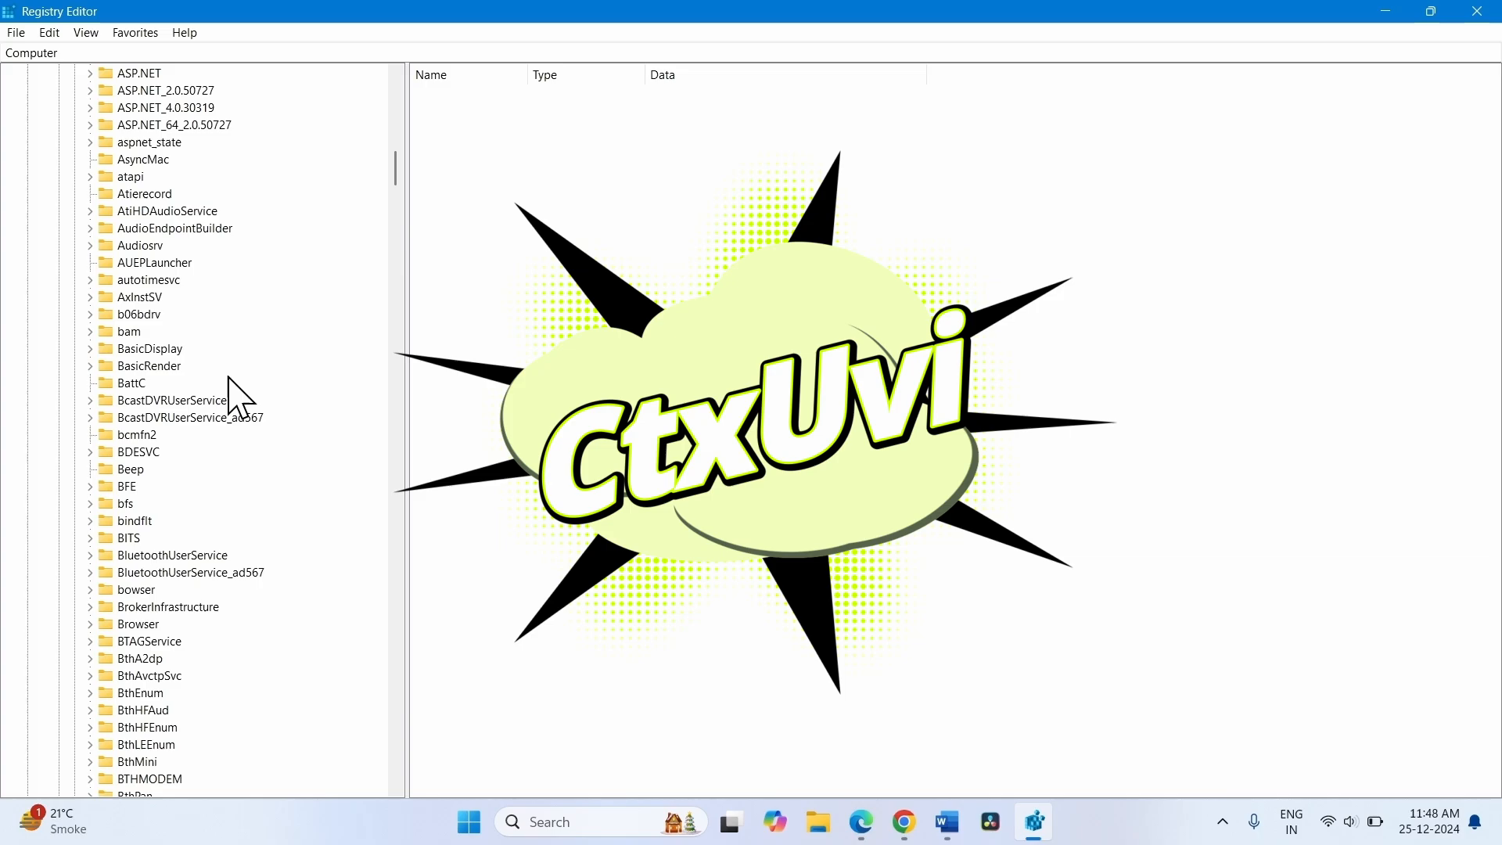
scroll(down, 3)
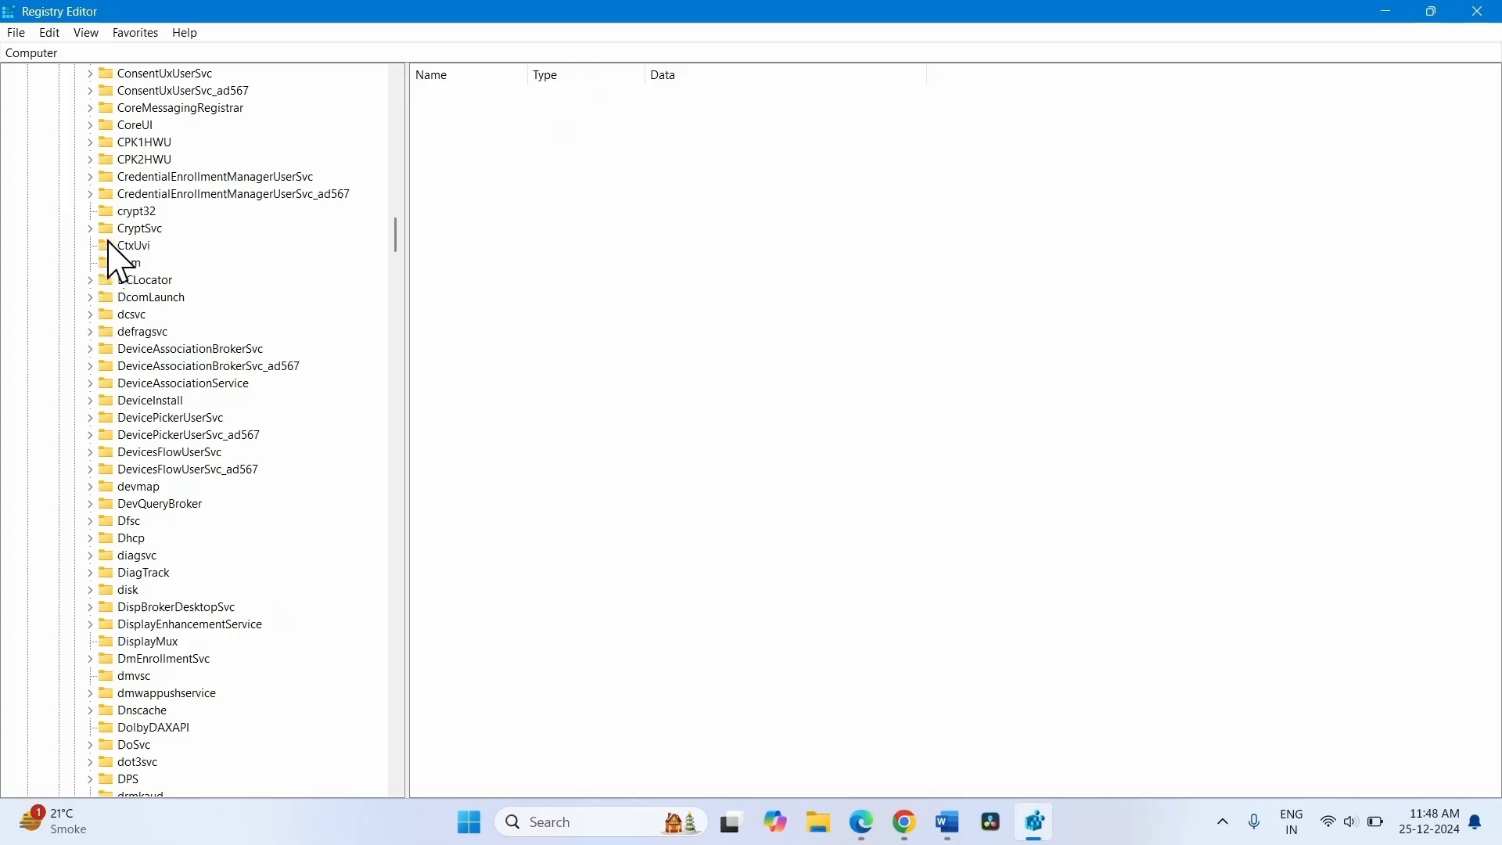
click(130, 246)
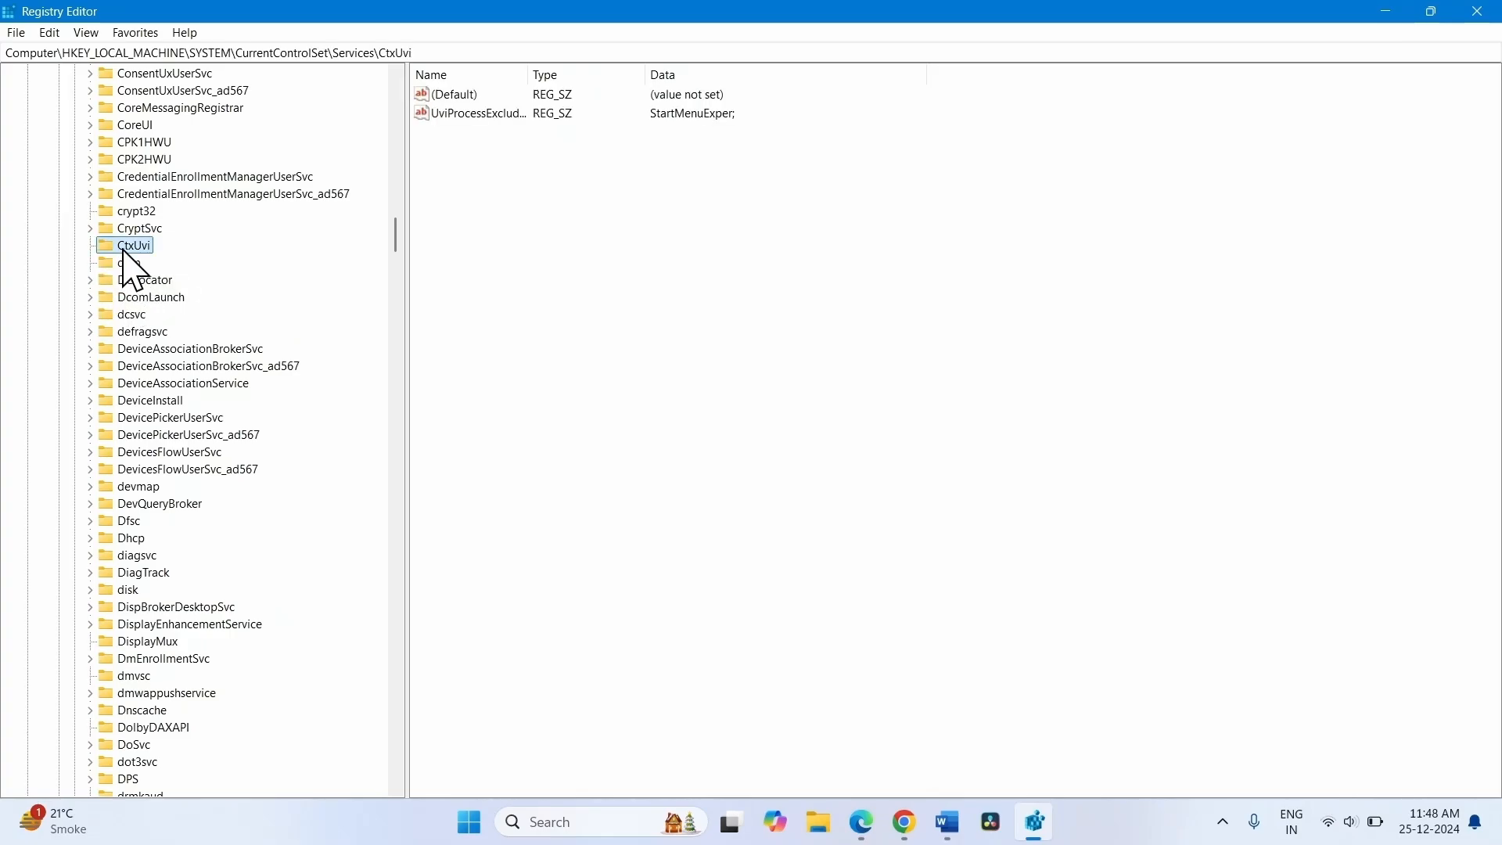
mouse_move(532, 74)
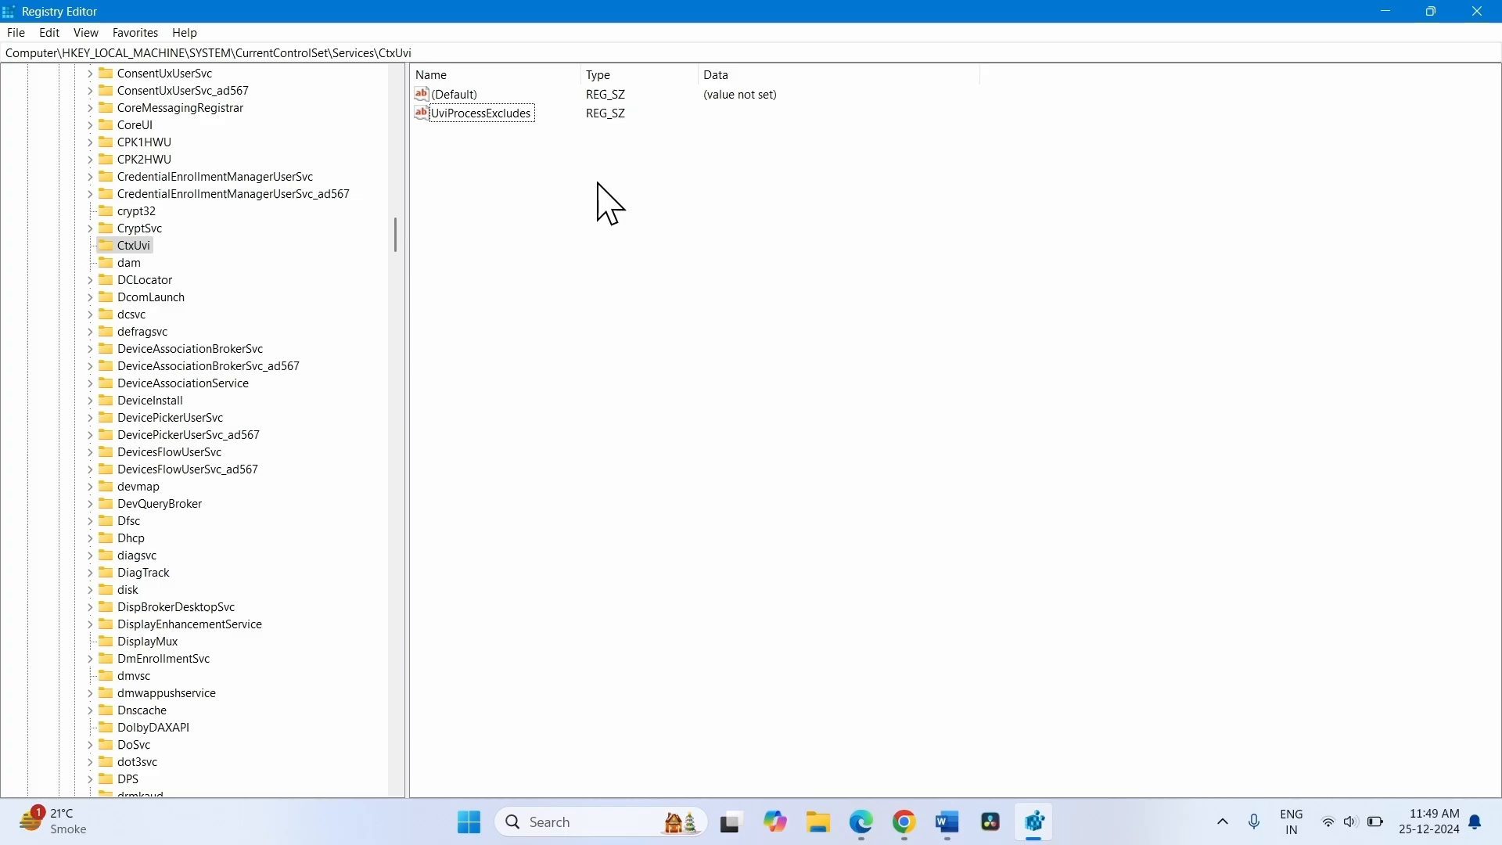
click(483, 112)
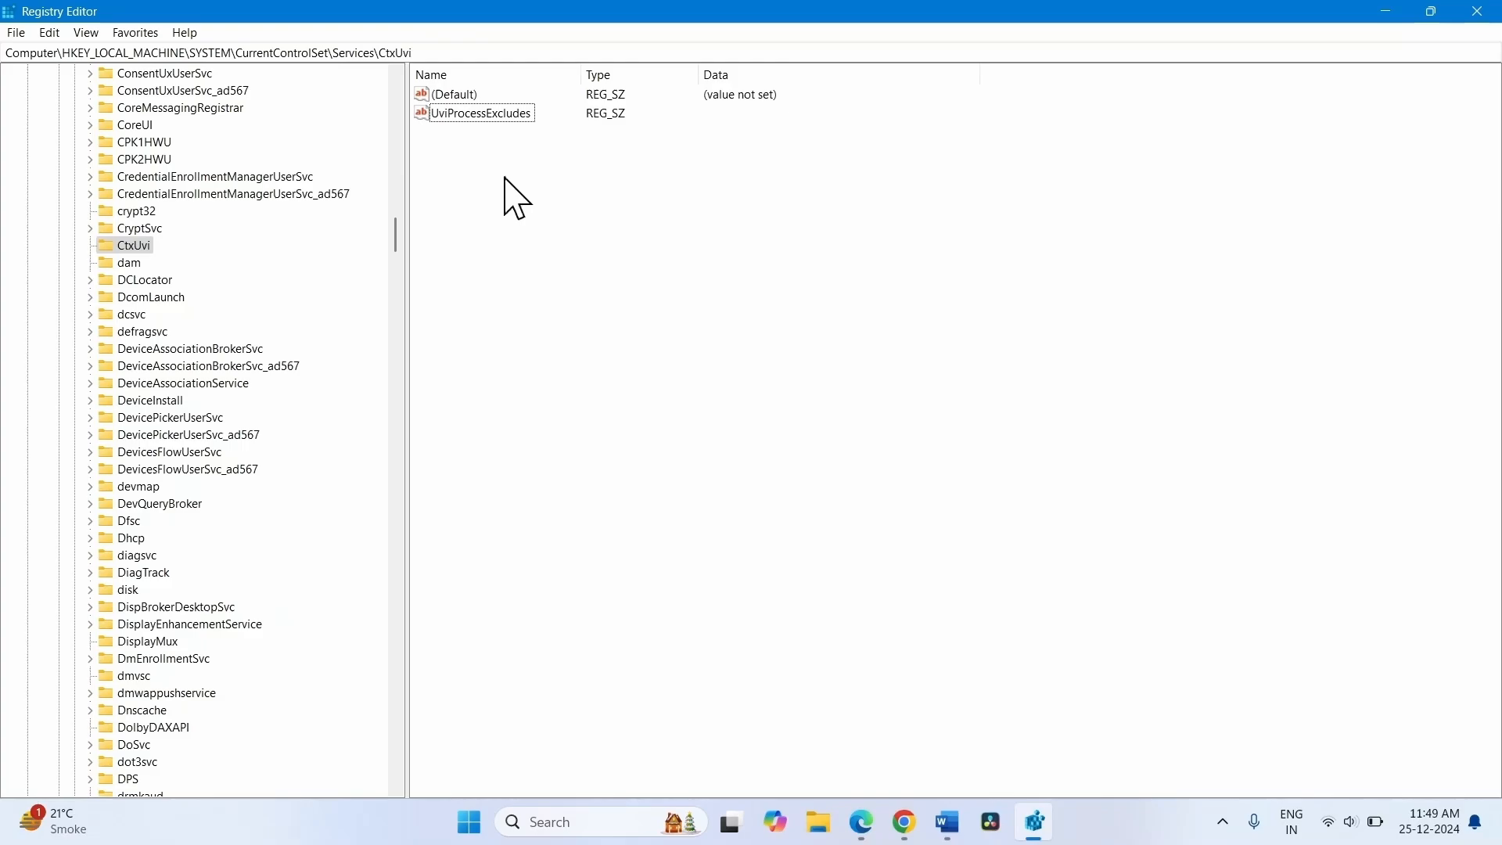
mouse_move(518, 176)
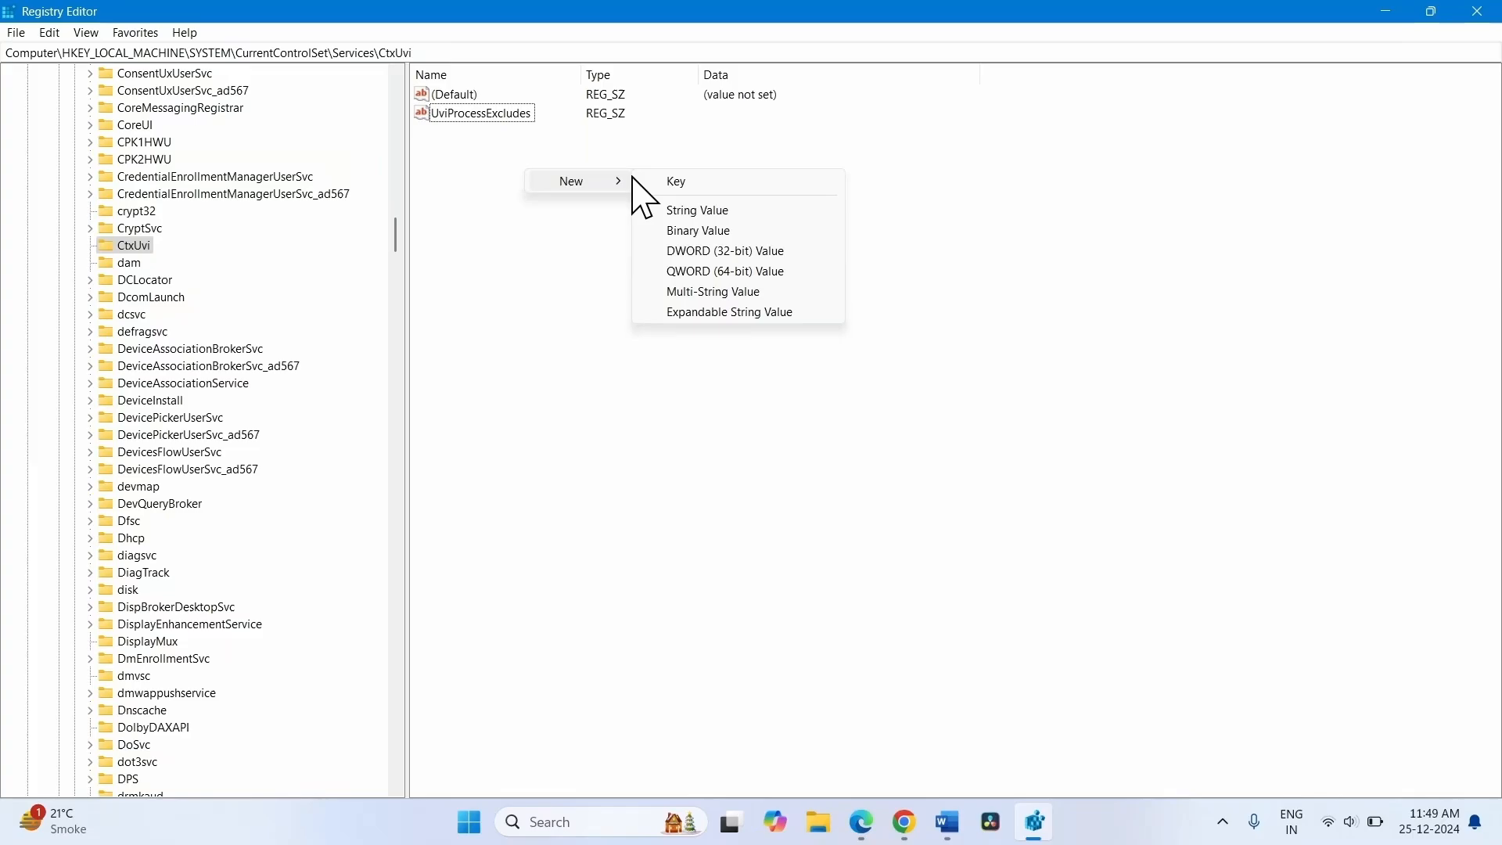
mouse_move(698, 210)
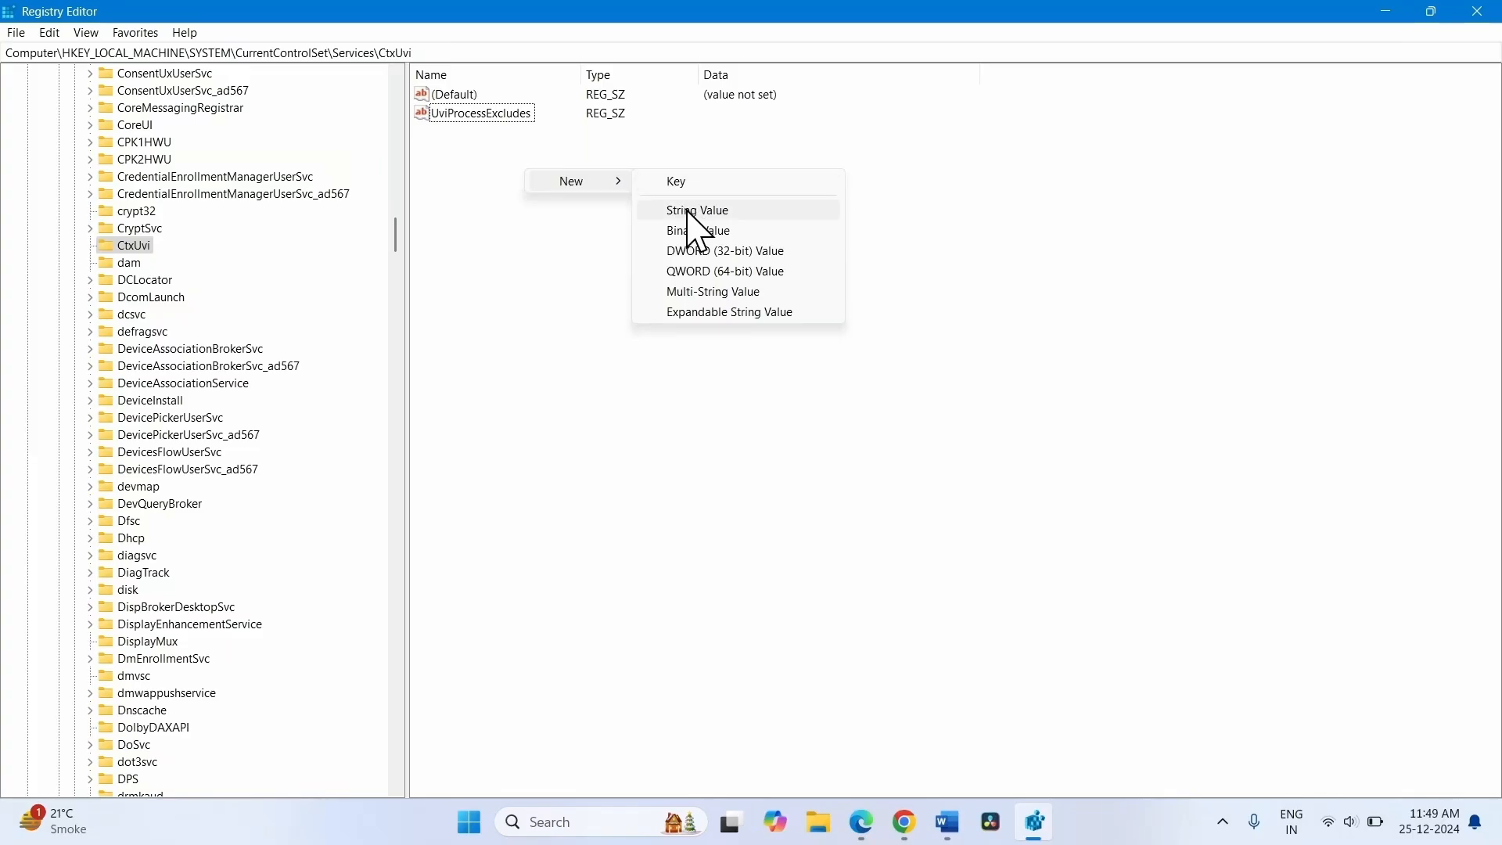
click(696, 210)
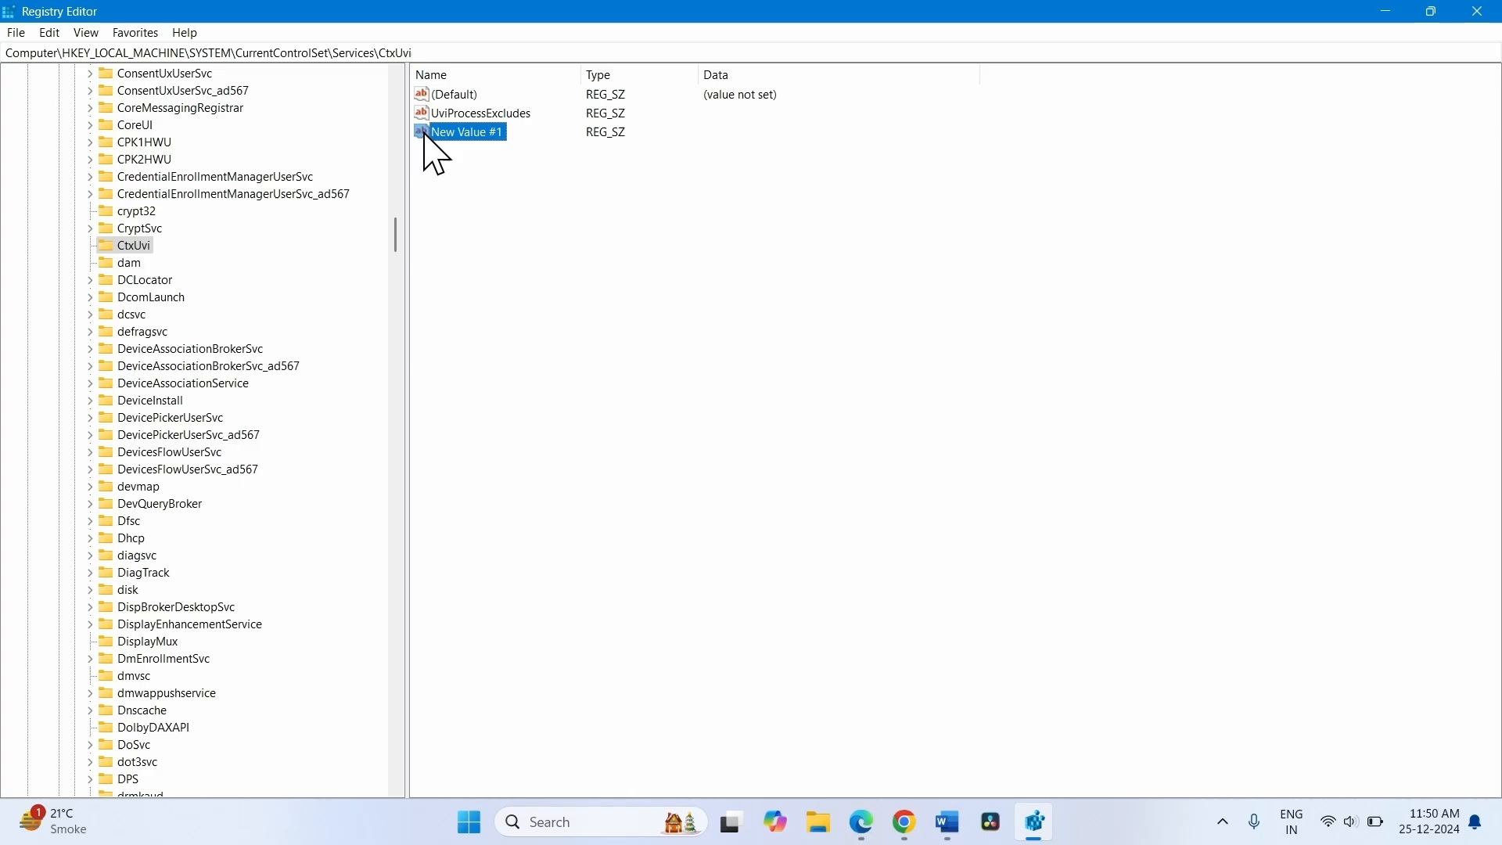
right_click(467, 131)
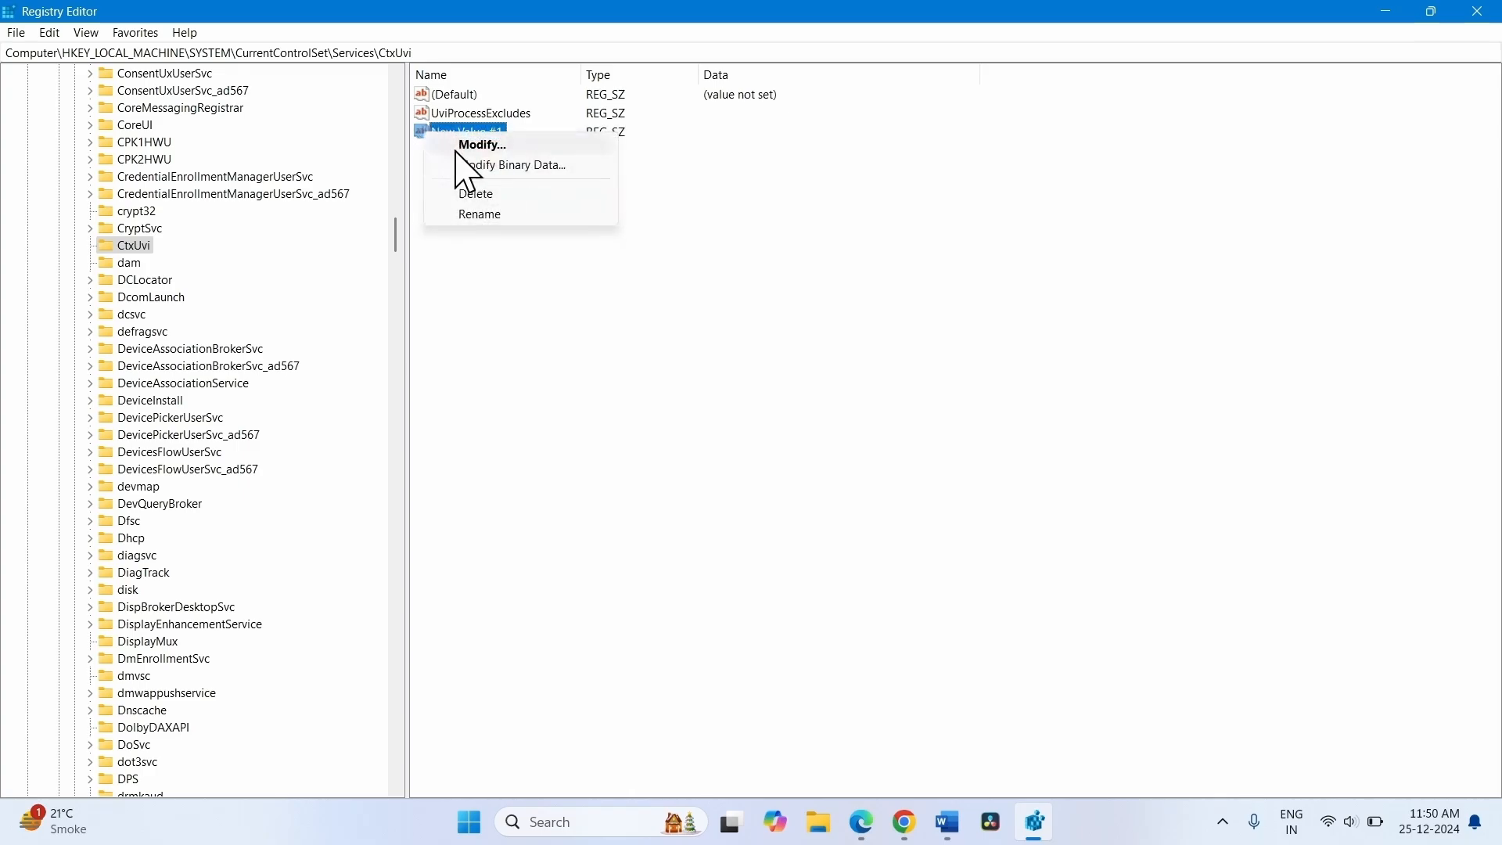
click(476, 194)
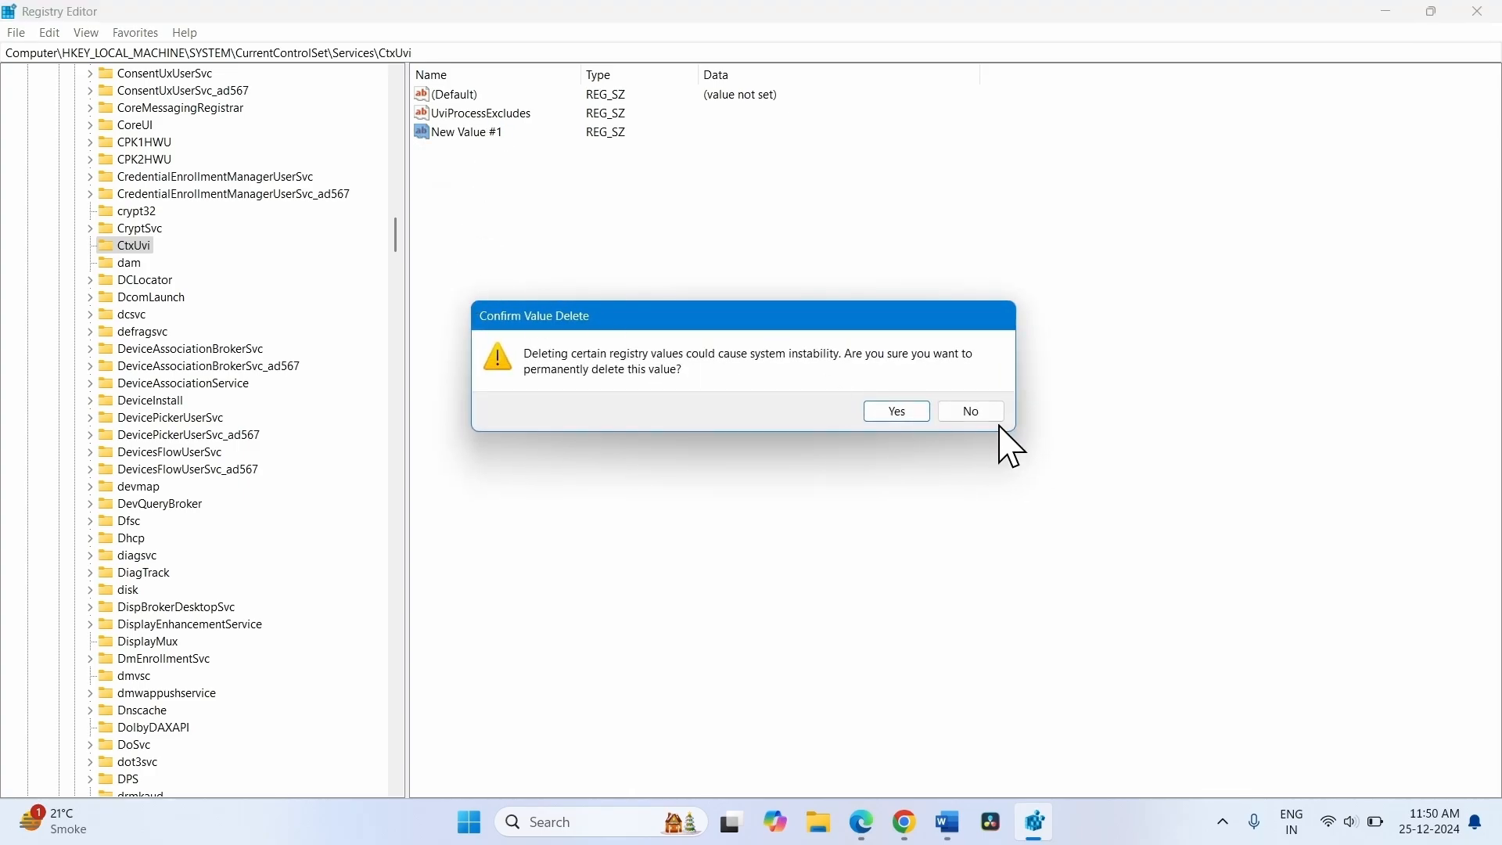
click(895, 412)
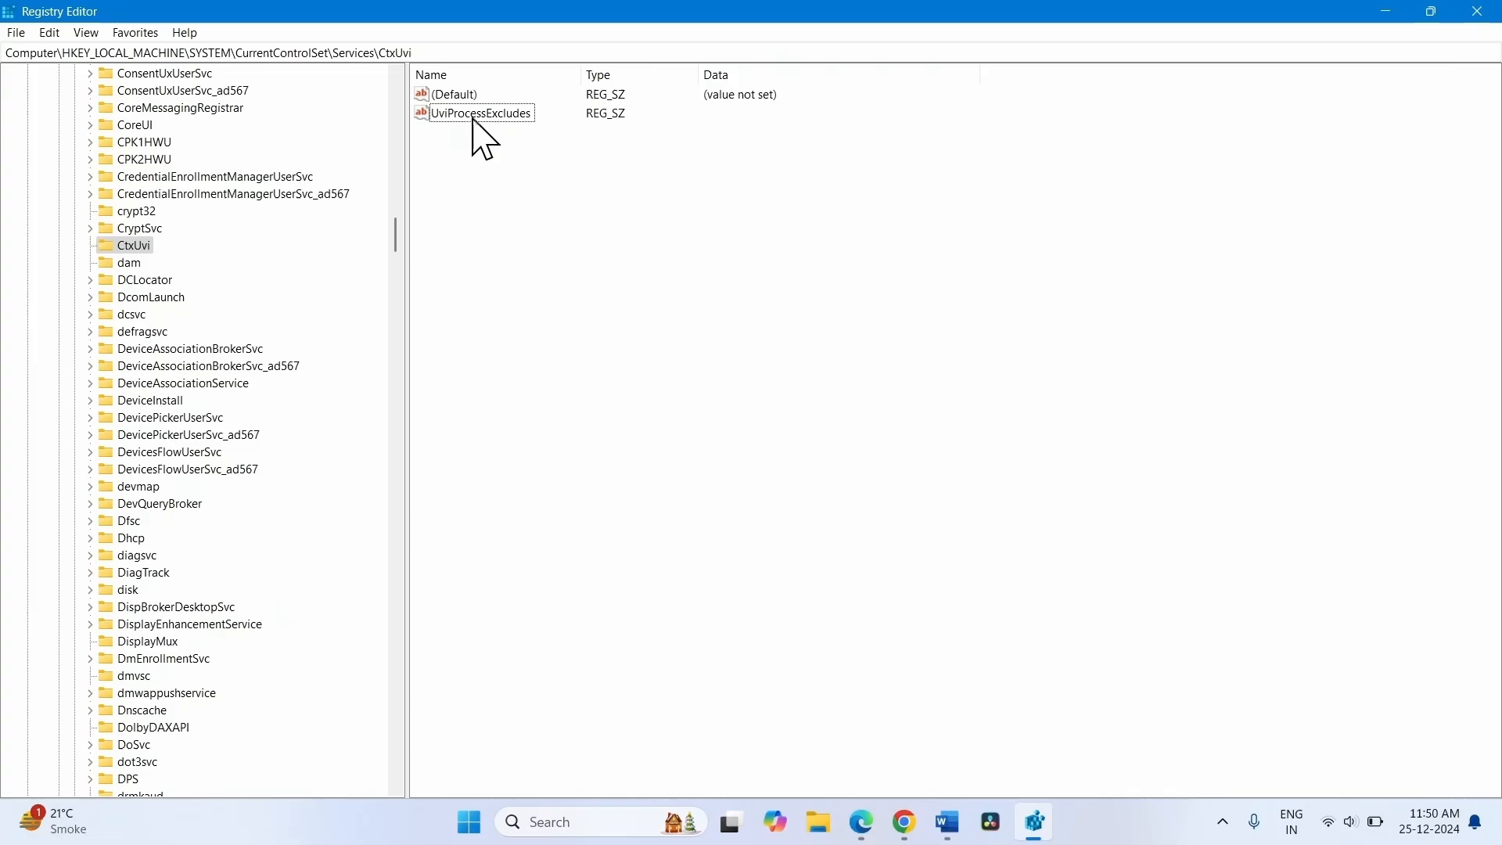
- Set UviProcessExcludes value data to 'StartMenuExper;' and confirm
click(483, 113)
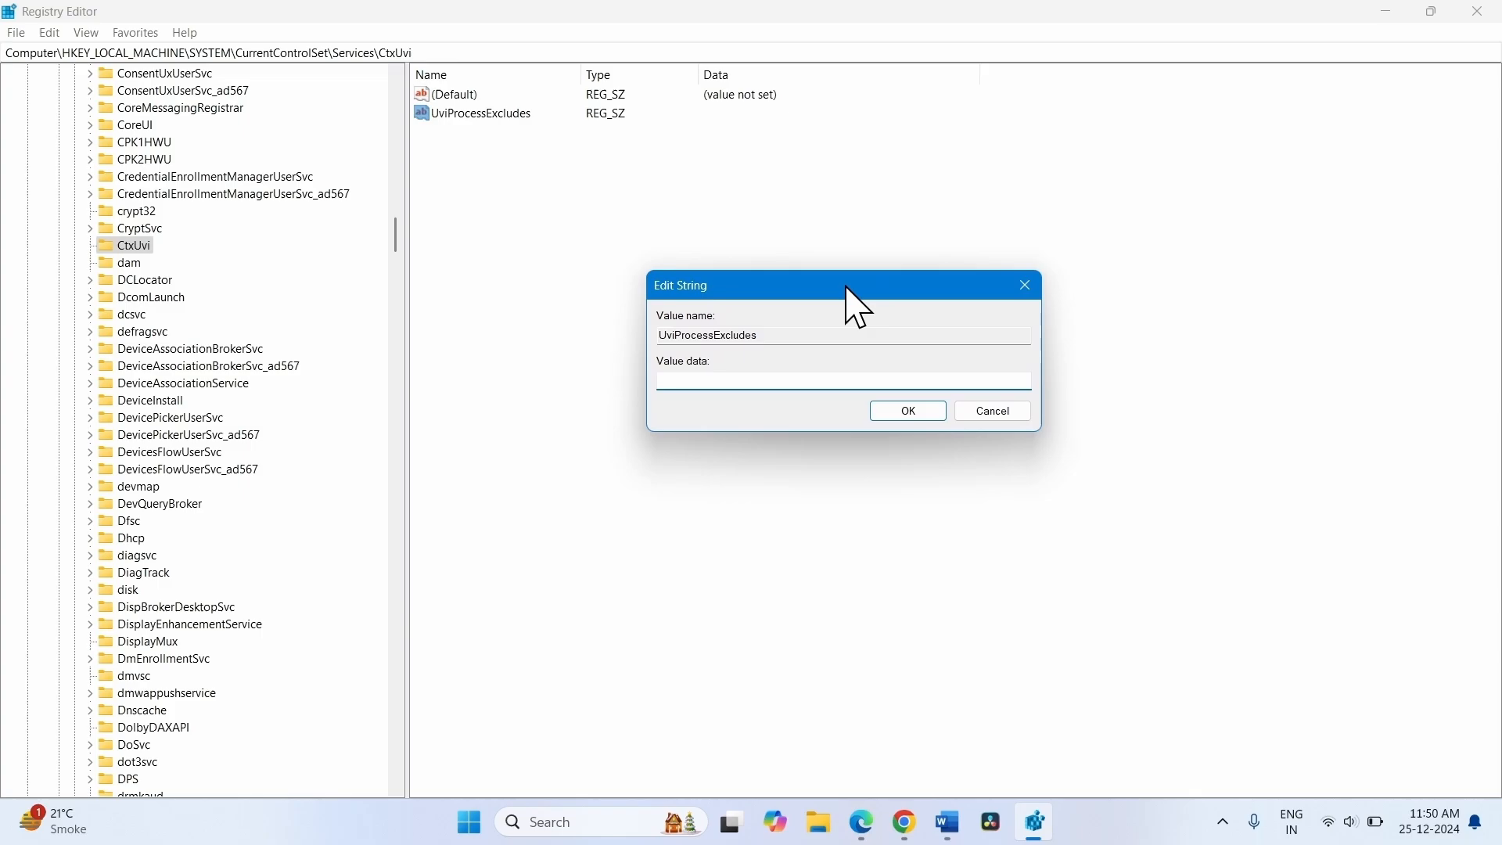
mouse_move(690, 316)
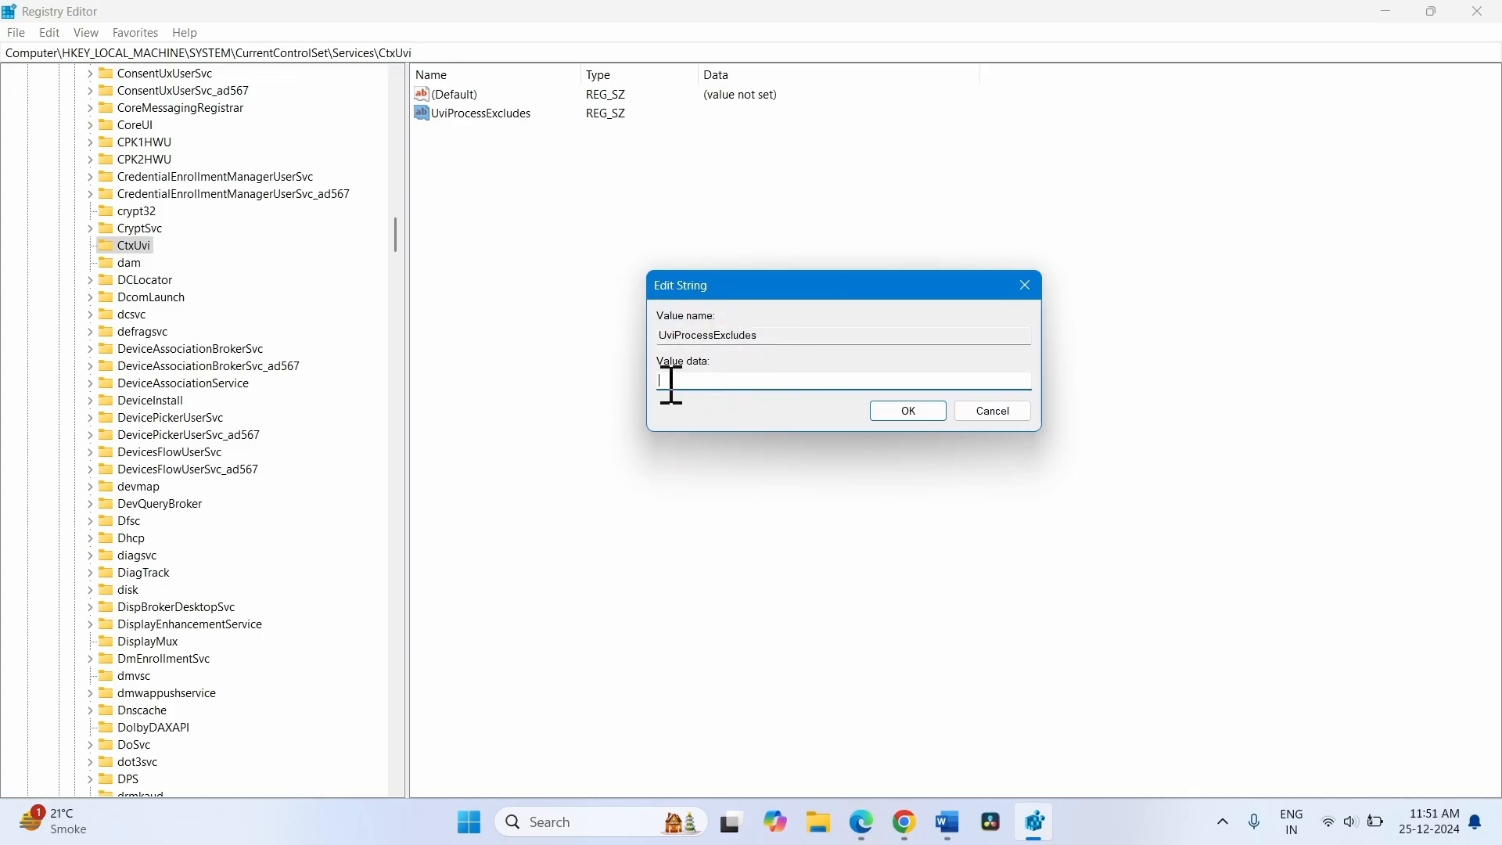
text(StartMenuExper;)
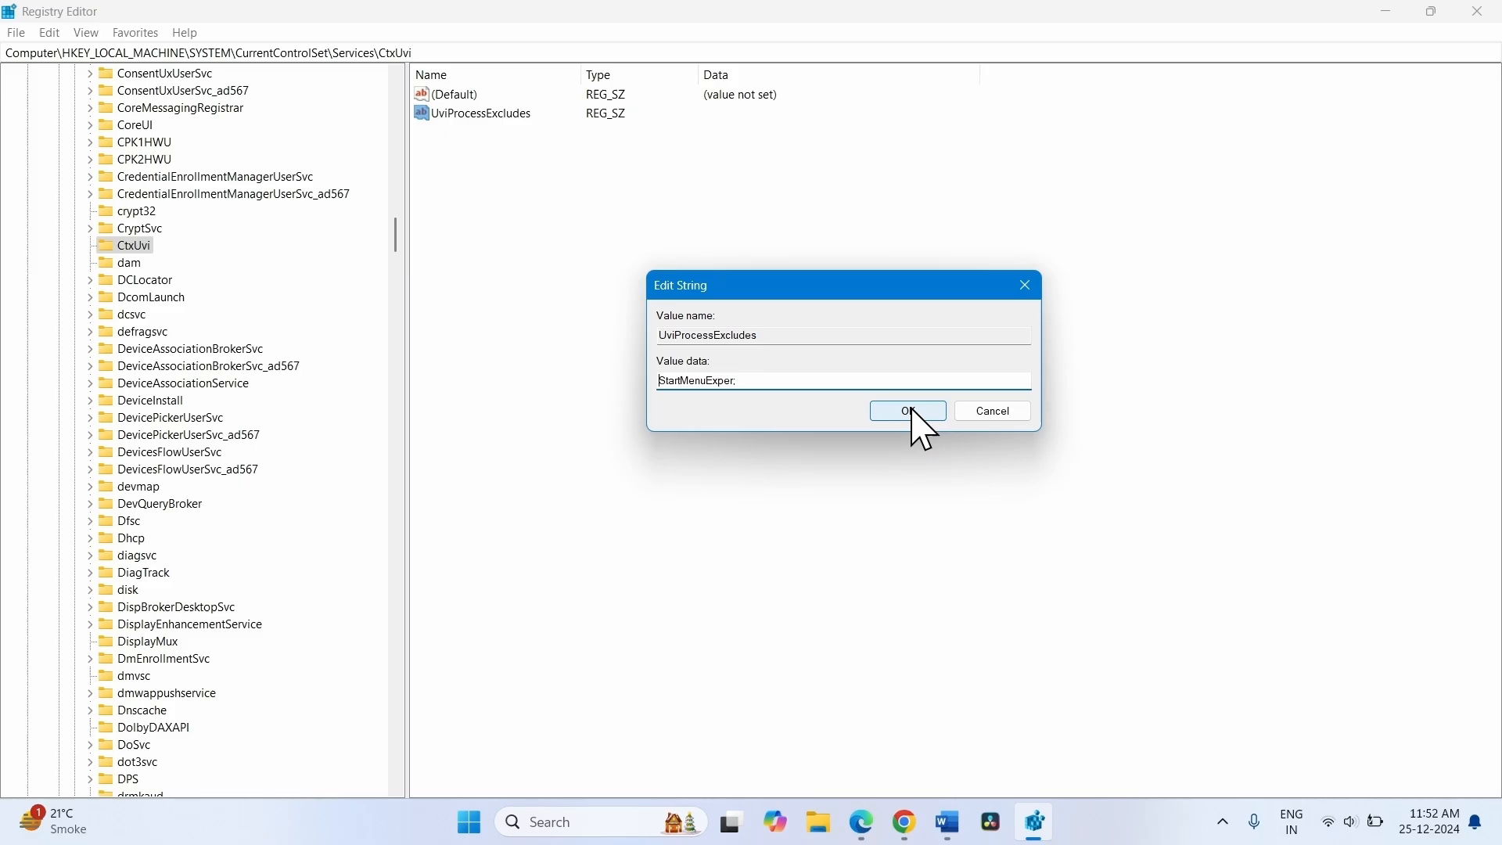
click(906, 412)
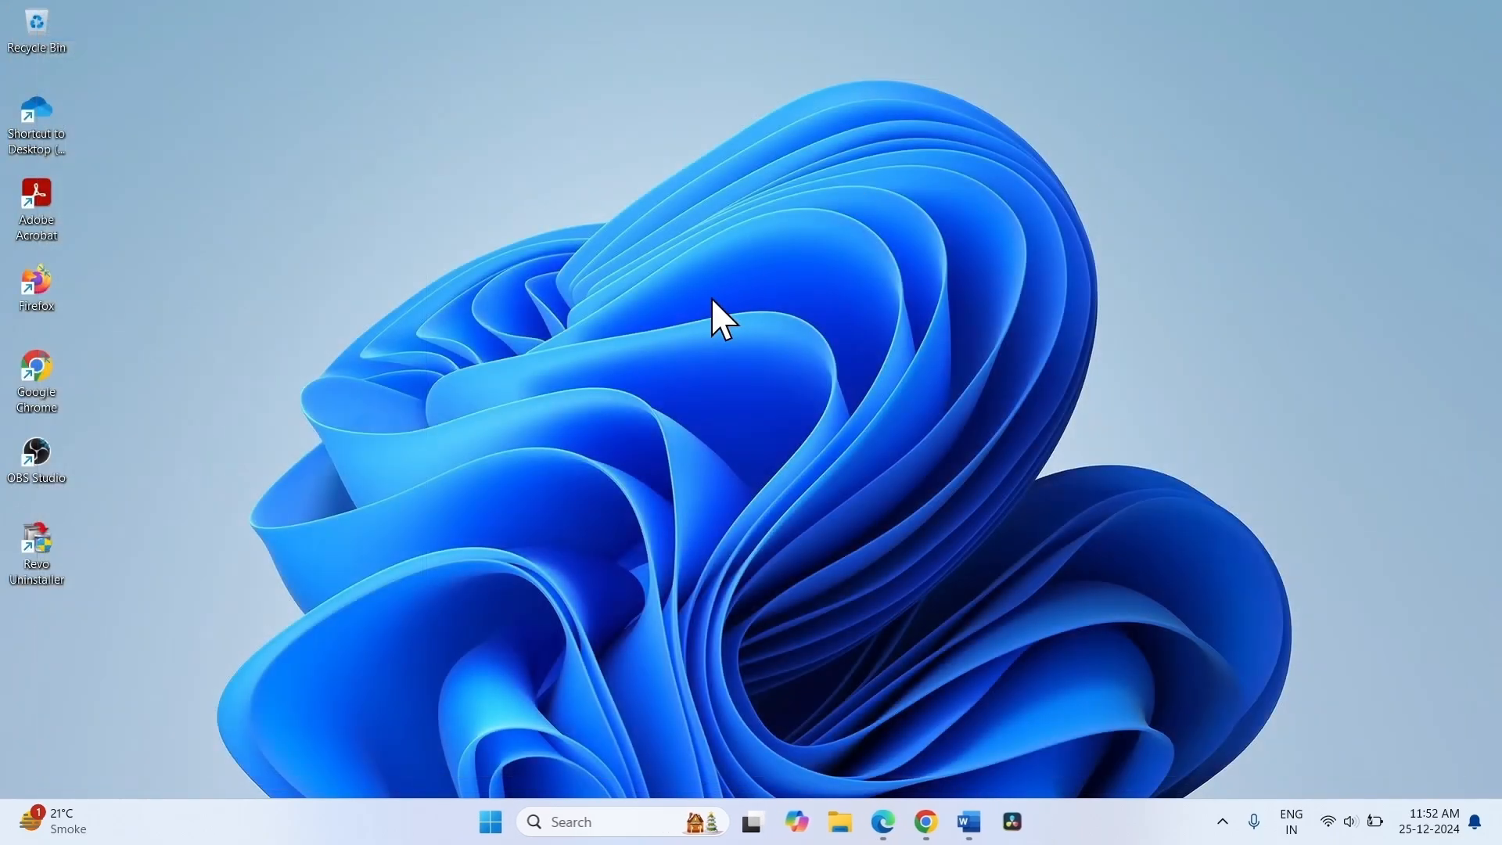
mouse_move(490, 821)
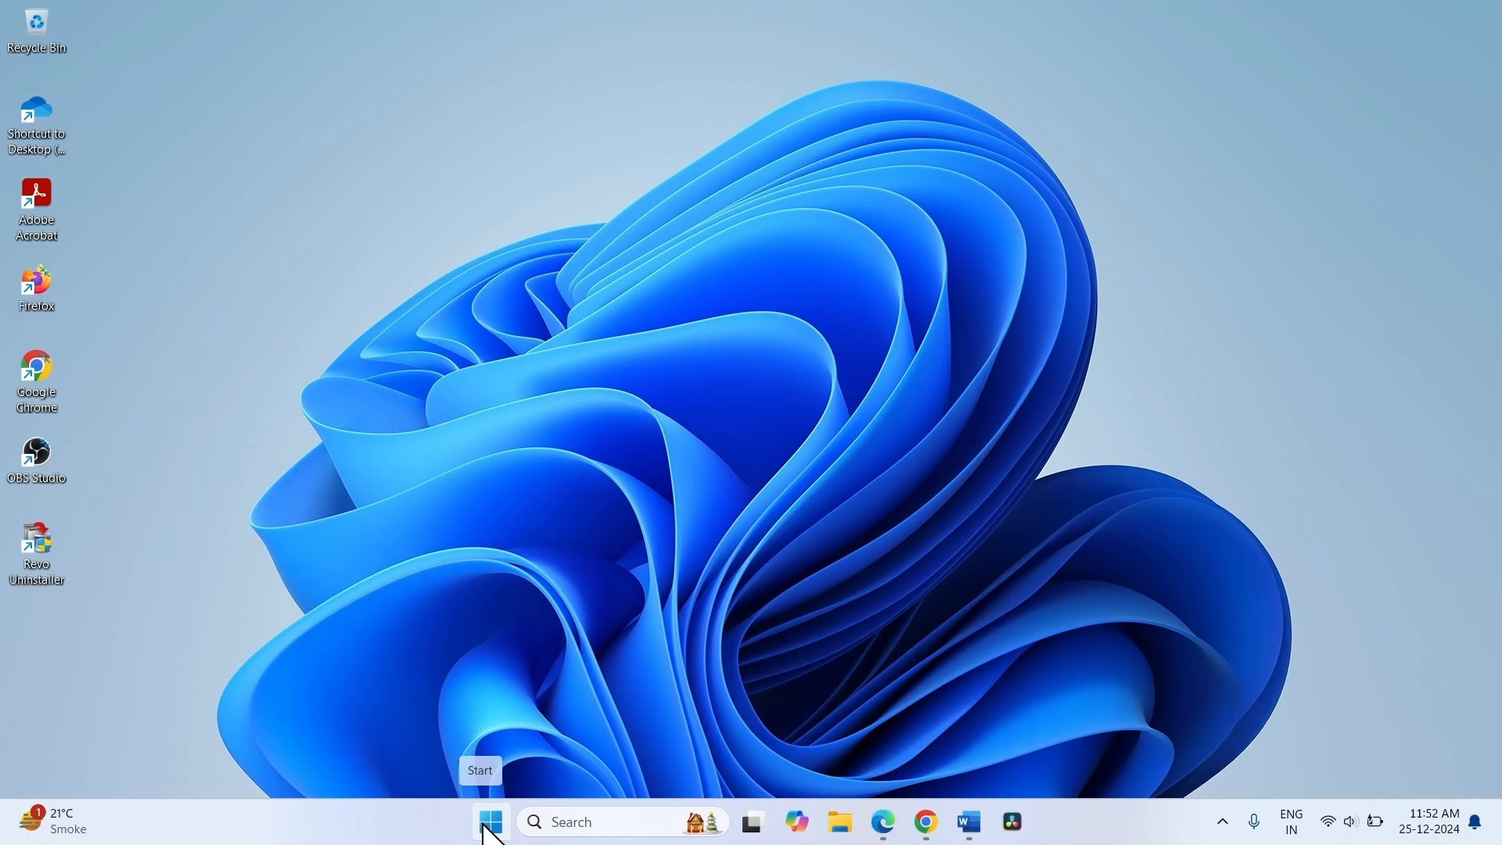
- Bring up the Start menu power options to restart the PC
click(491, 822)
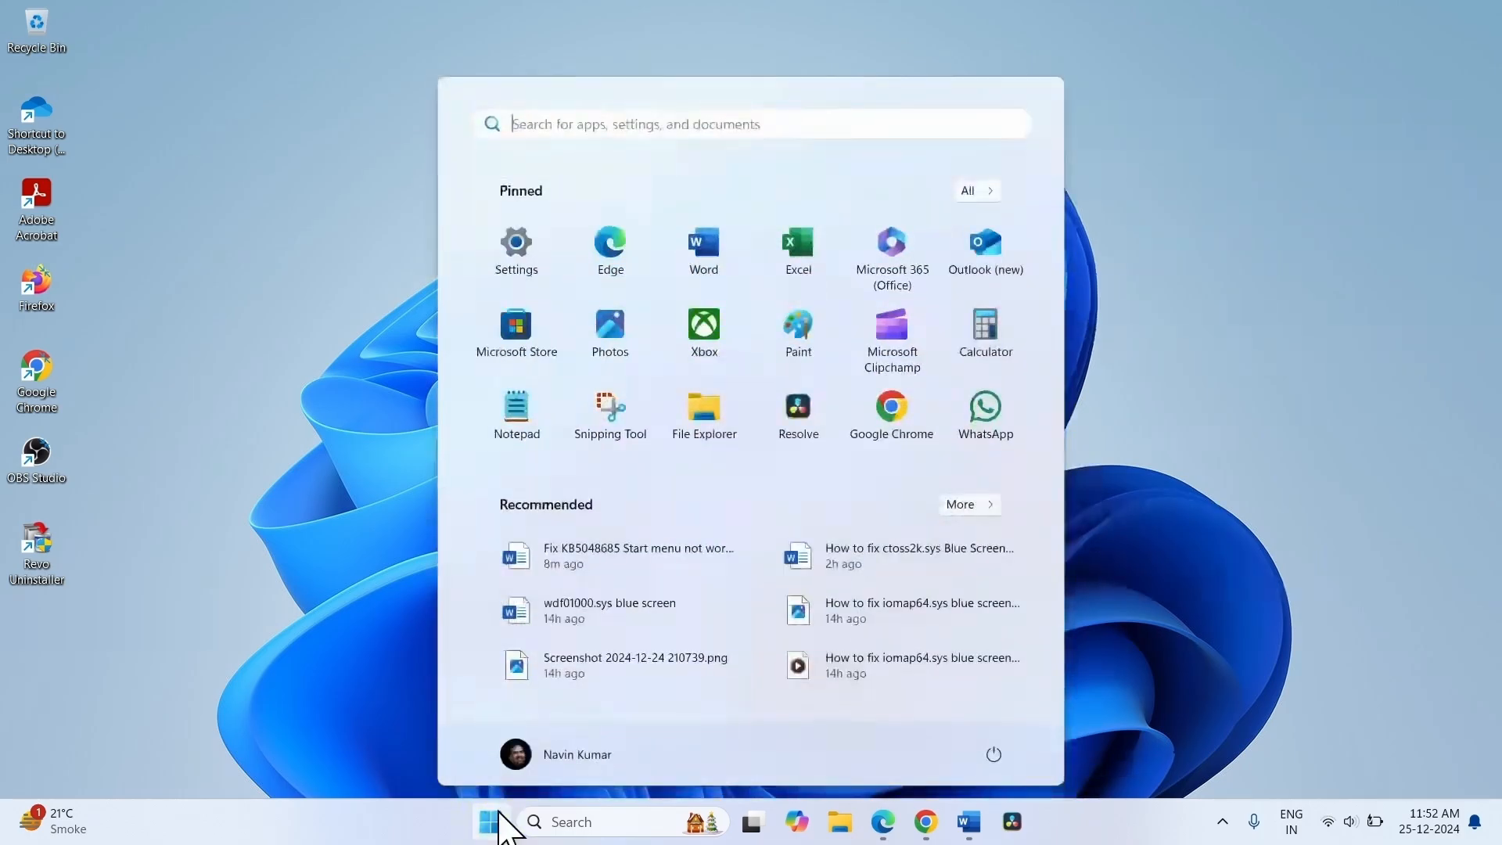
mouse_move(996, 754)
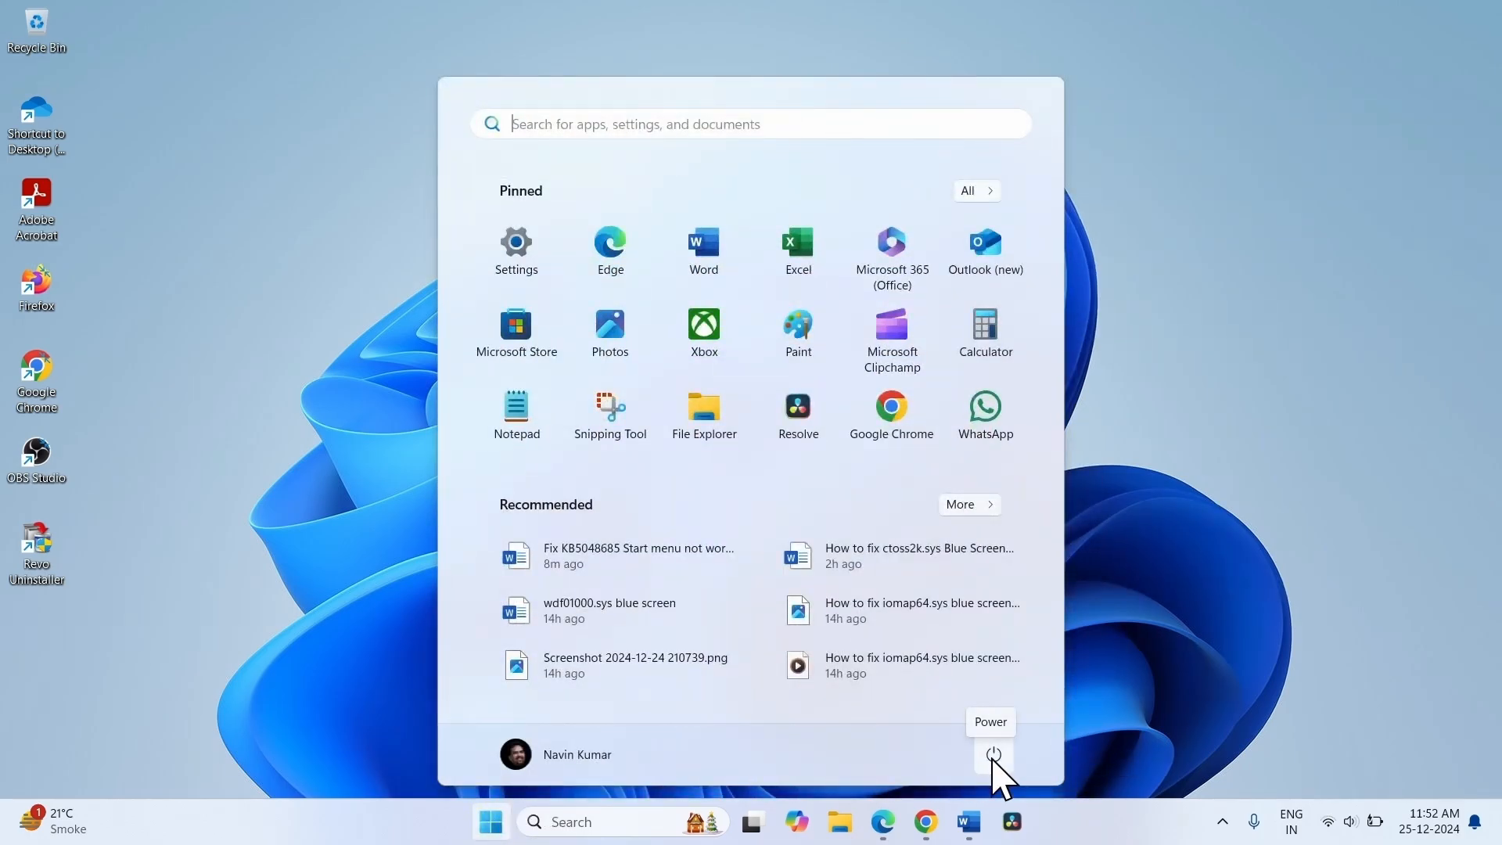
click(994, 754)
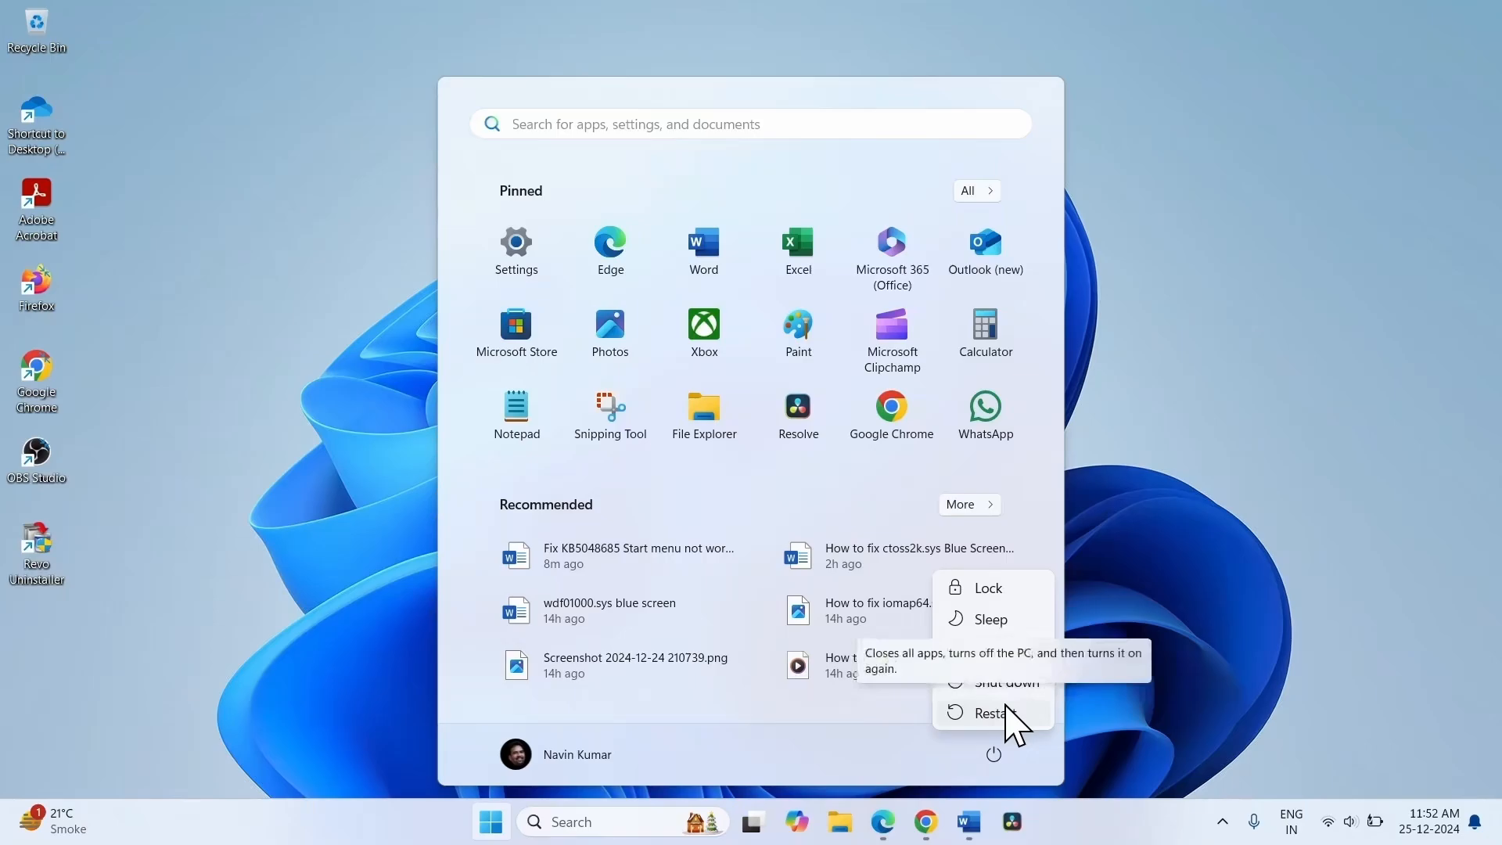